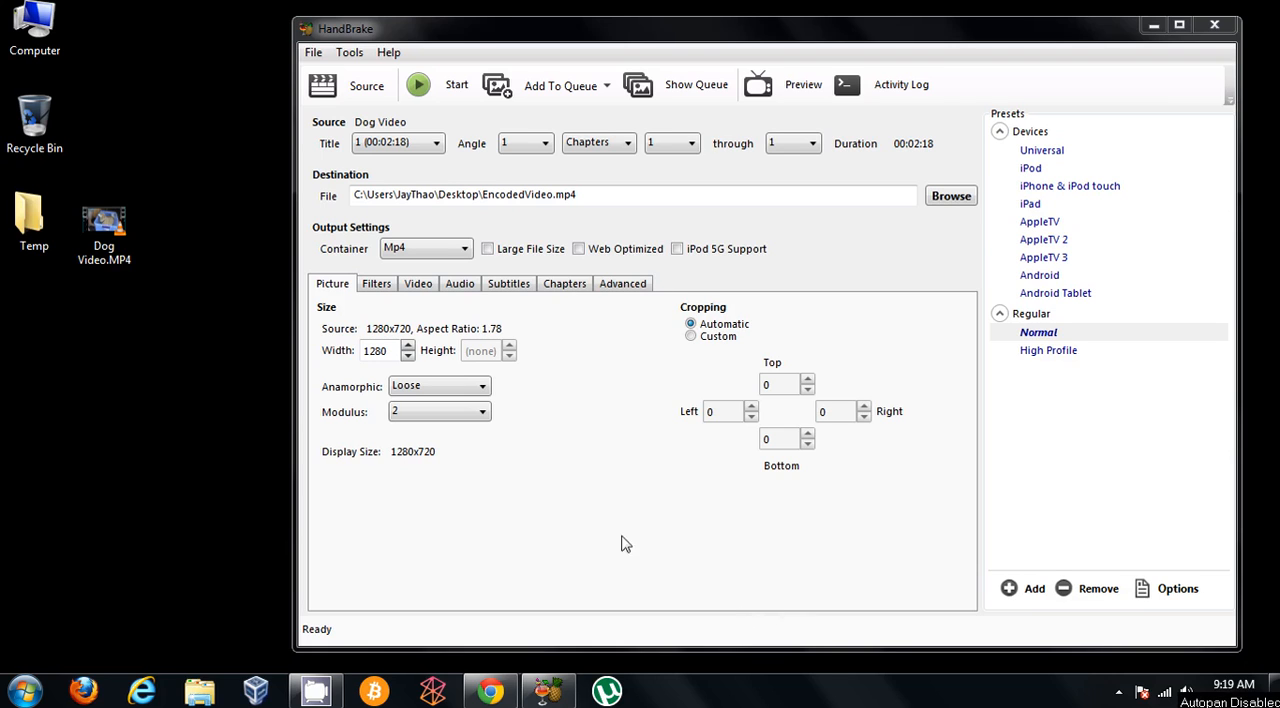
pyautogui.moveTo(407, 342)
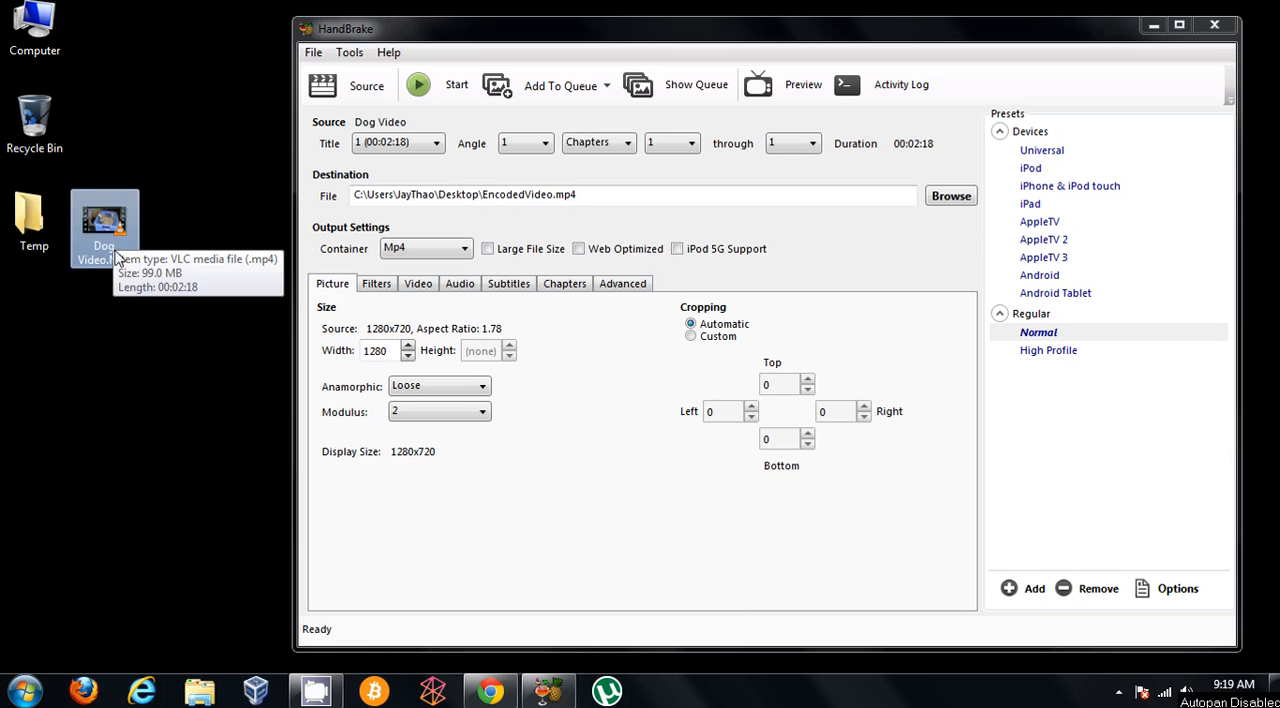
pyautogui.moveTo(597, 337)
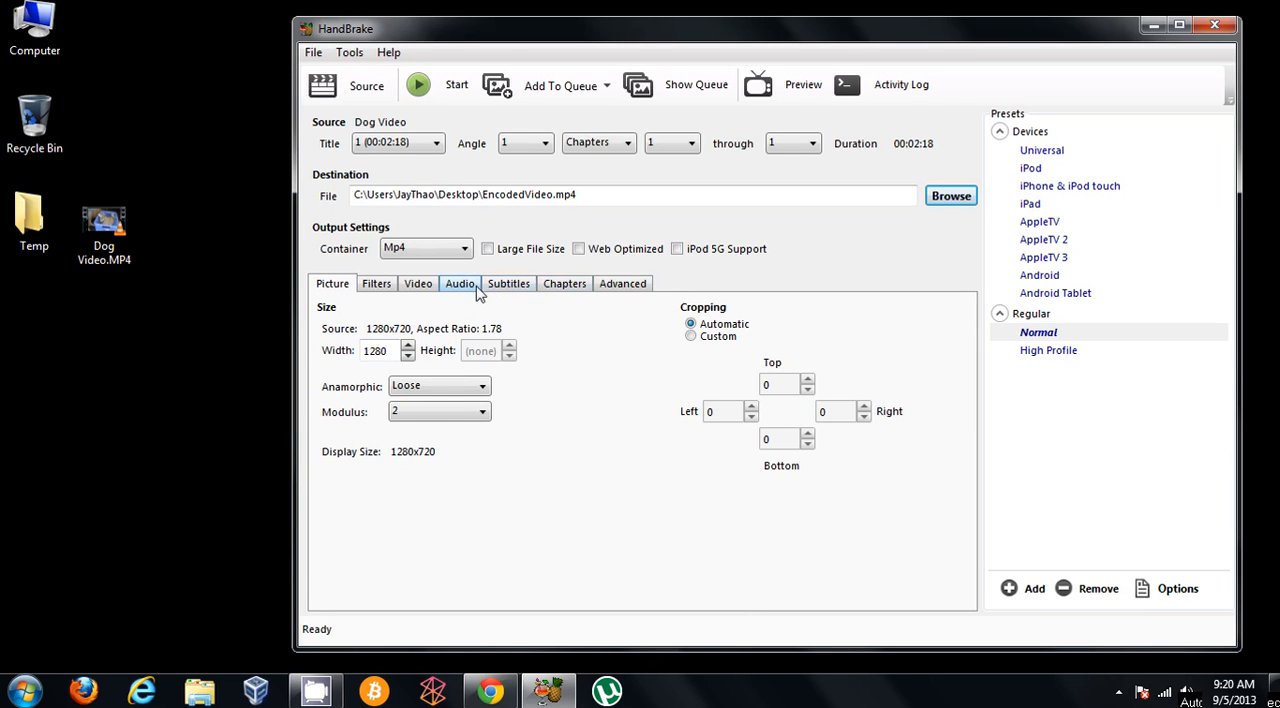
pyautogui.moveTo(508, 283)
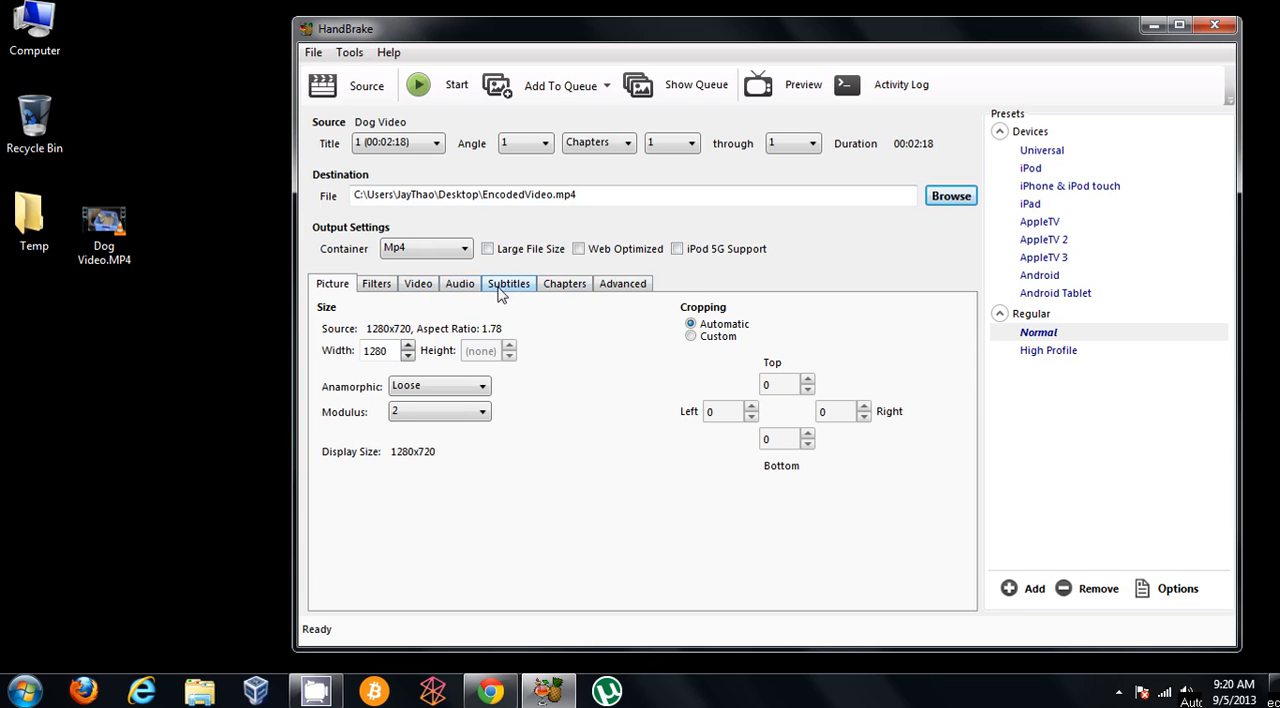
# Show Dog Video's encoding settings: H.264, same-as-source framerate, Constant Quality RF 20
pyautogui.click(418, 283)
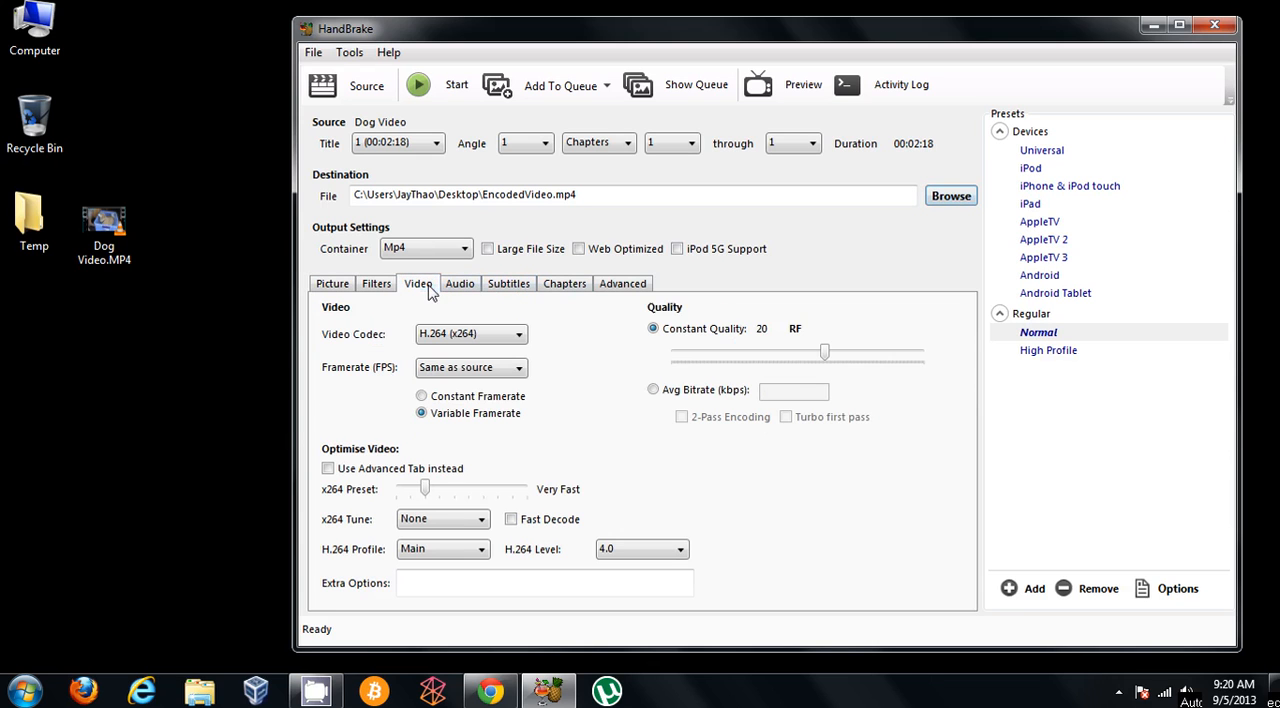
pyautogui.moveTo(700, 347)
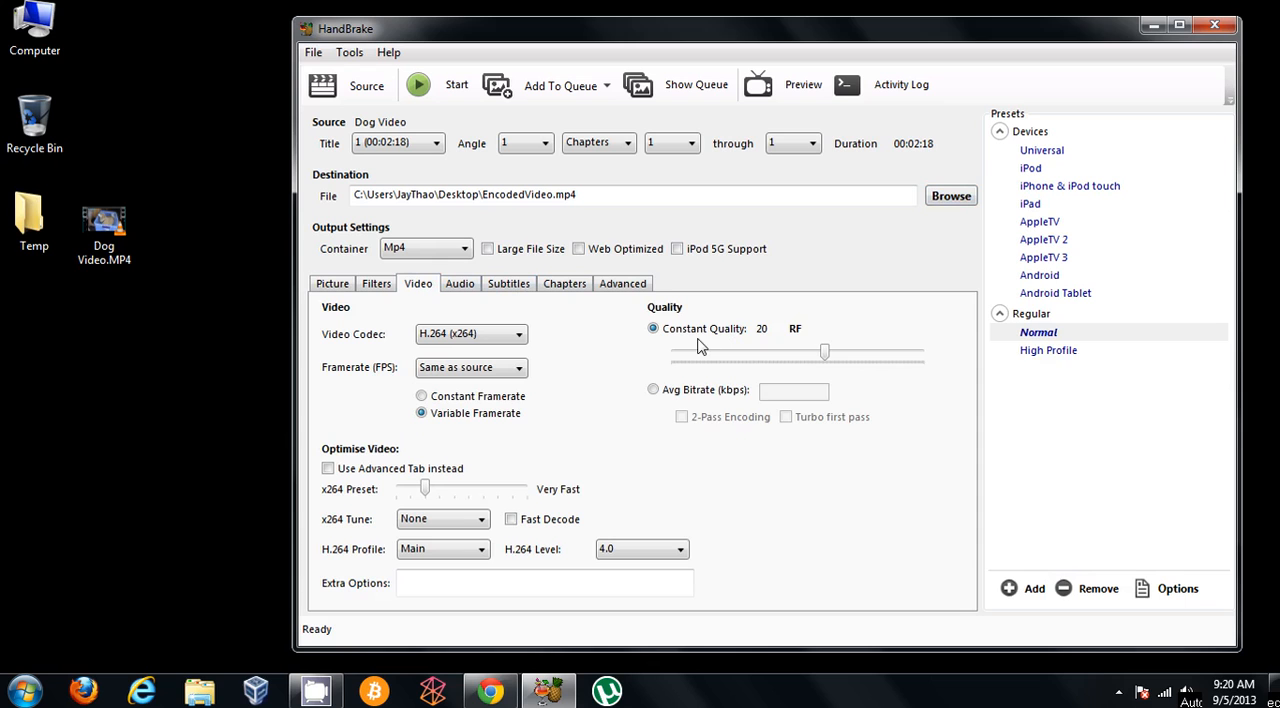
pyautogui.moveTo(779, 333)
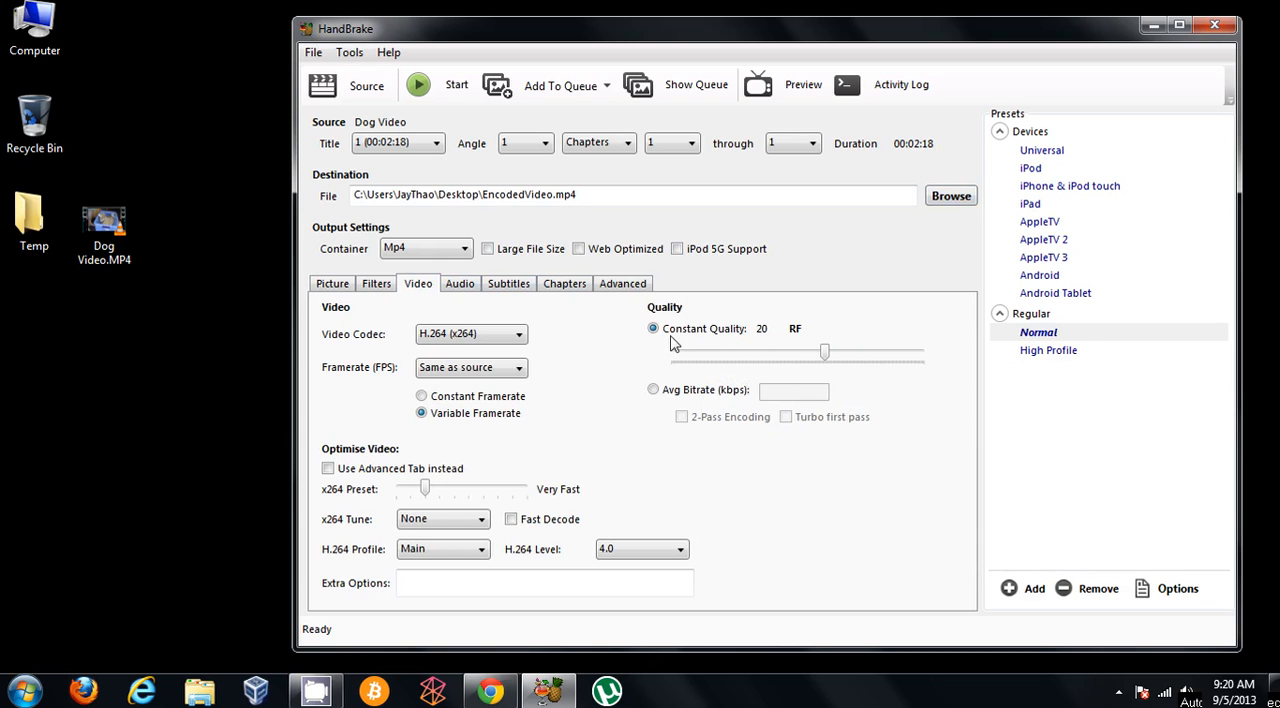
pyautogui.moveTo(810, 342)
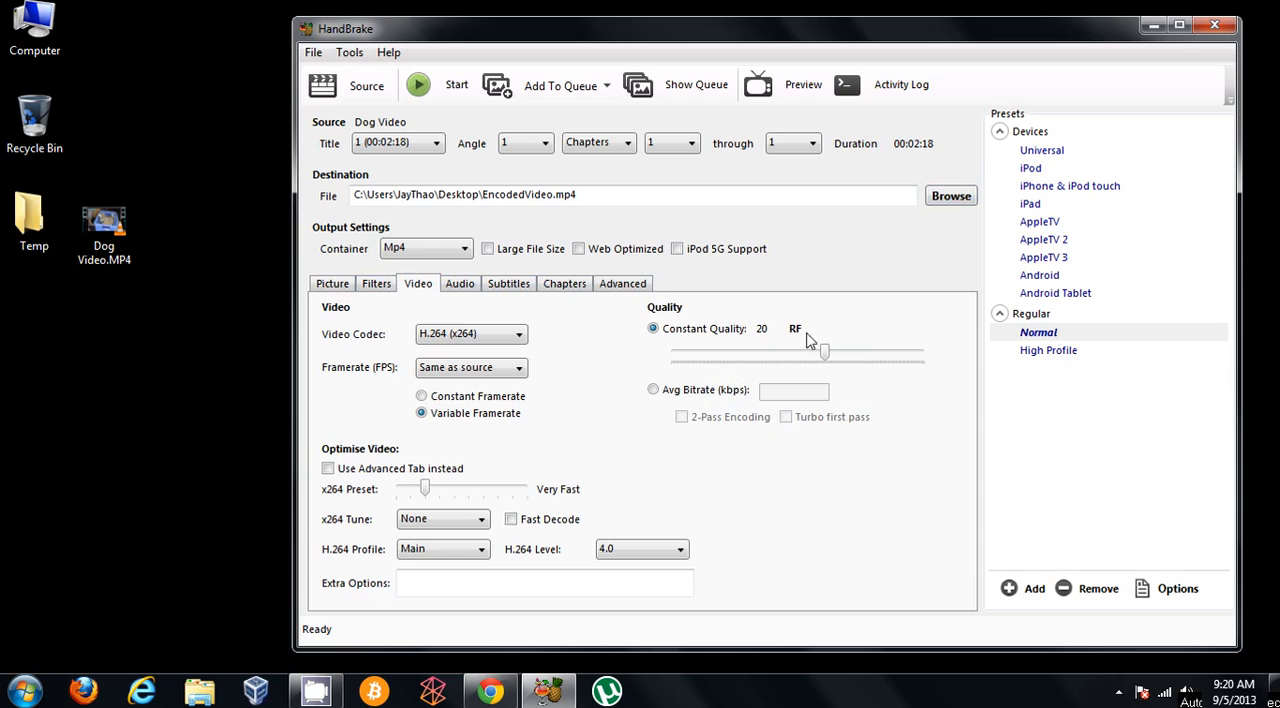
pyautogui.moveTo(823, 352)
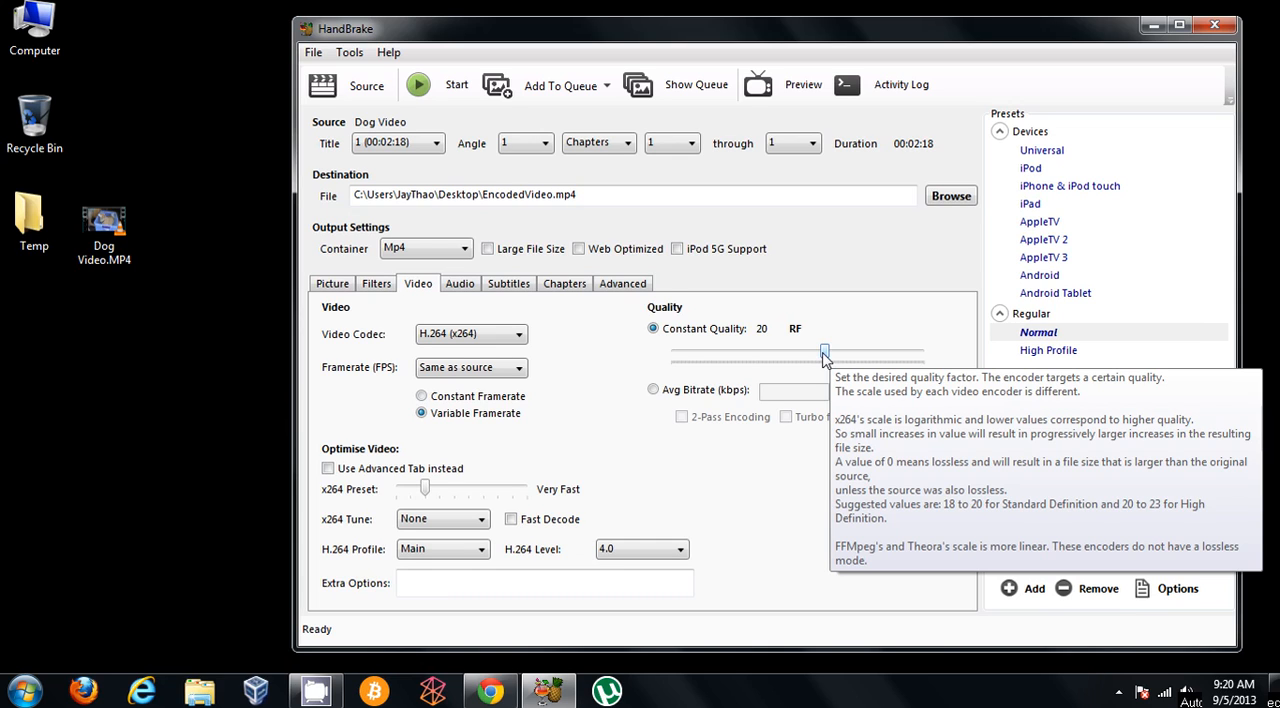
pyautogui.moveTo(824, 352)
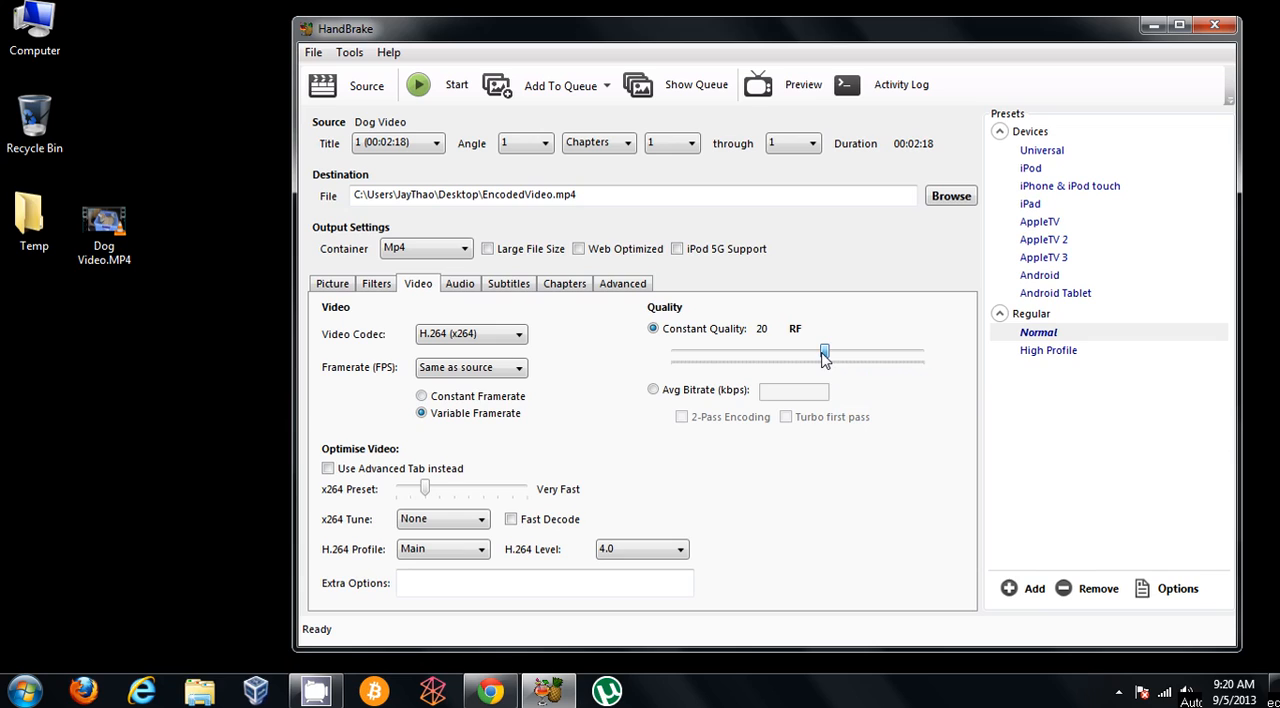
pyautogui.moveTo(696, 485)
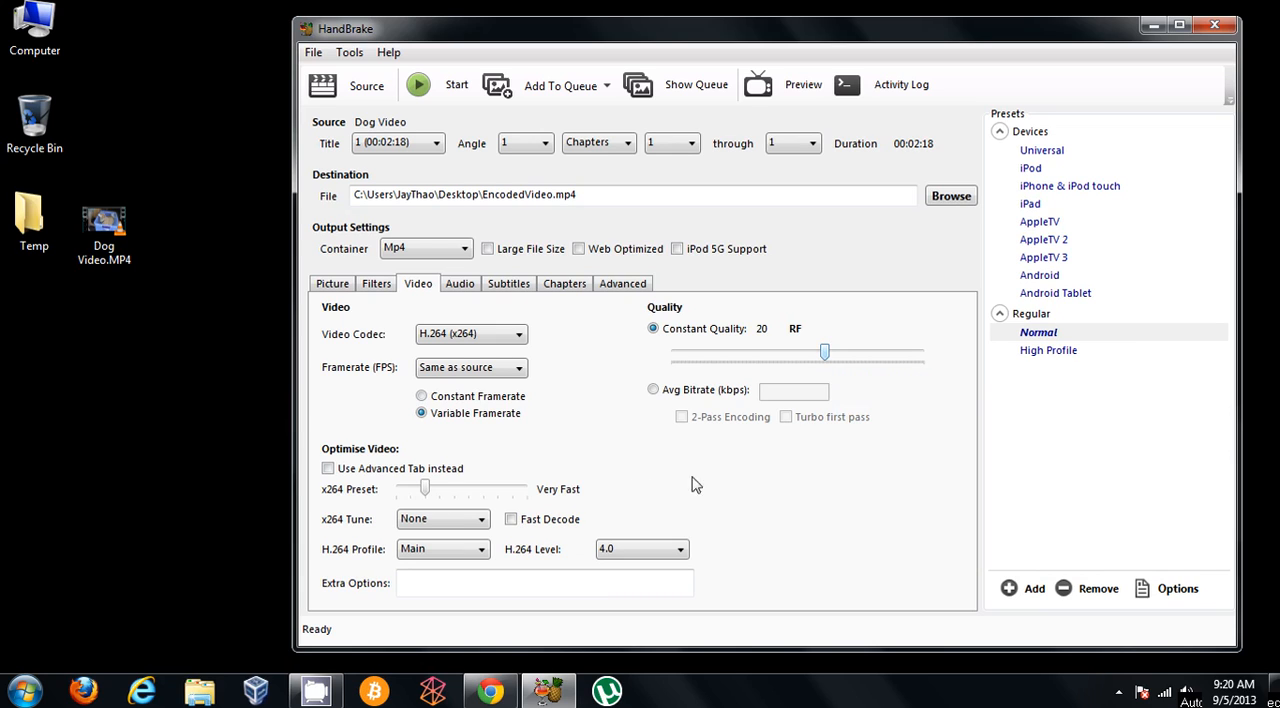
pyautogui.moveTo(710, 469)
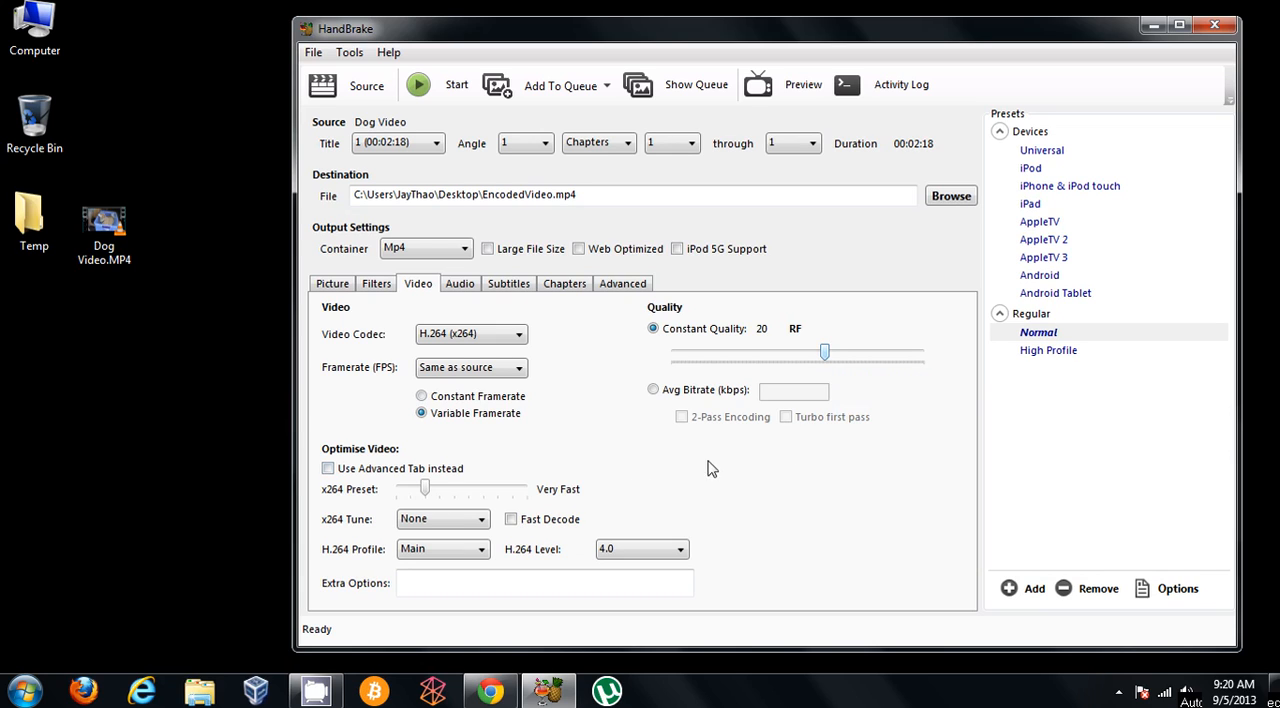
pyautogui.moveTo(781, 456)
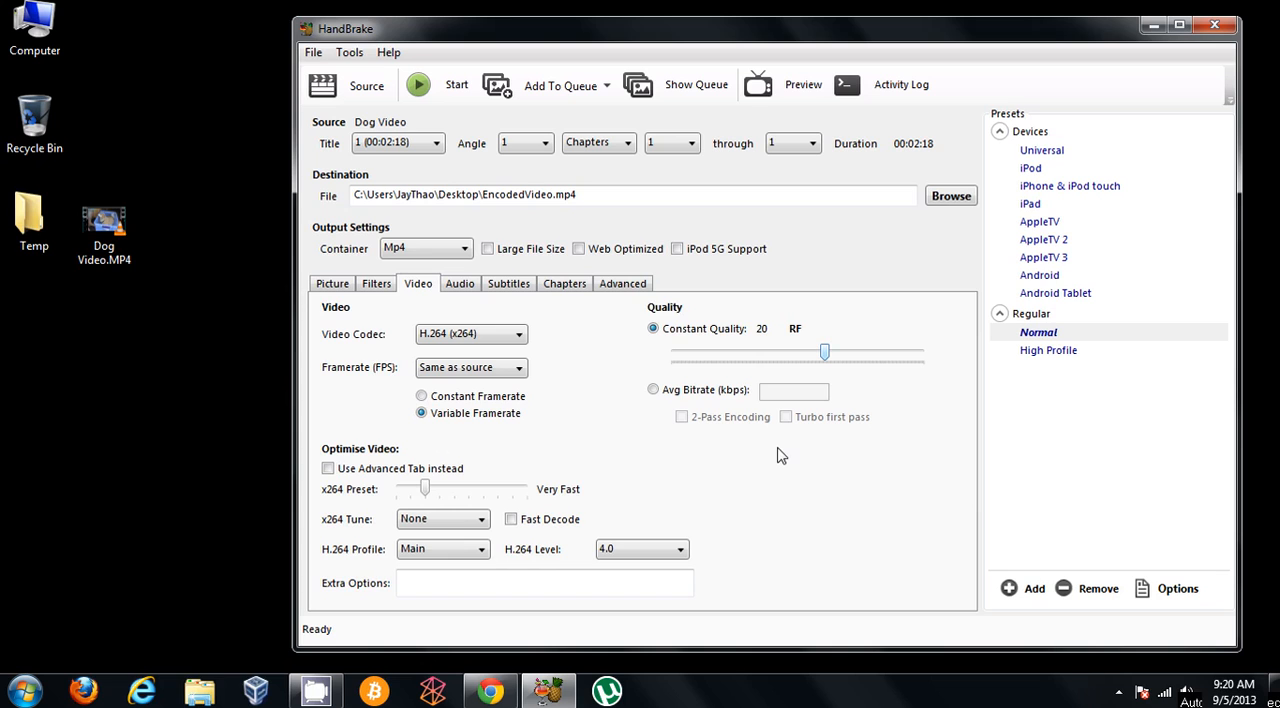
# Check the advanced and chapter settings, then lower the Constant Quality slider from RF 20 to 25
pyautogui.click(622, 283)
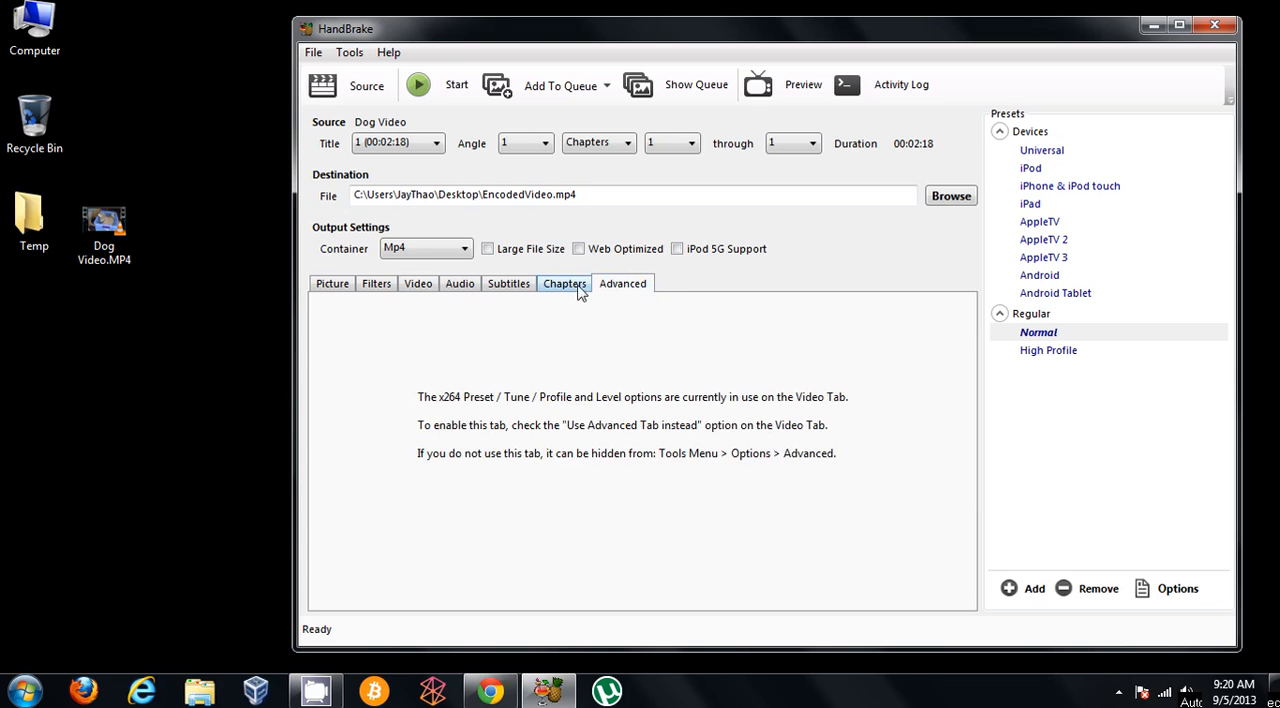
pyautogui.click(564, 283)
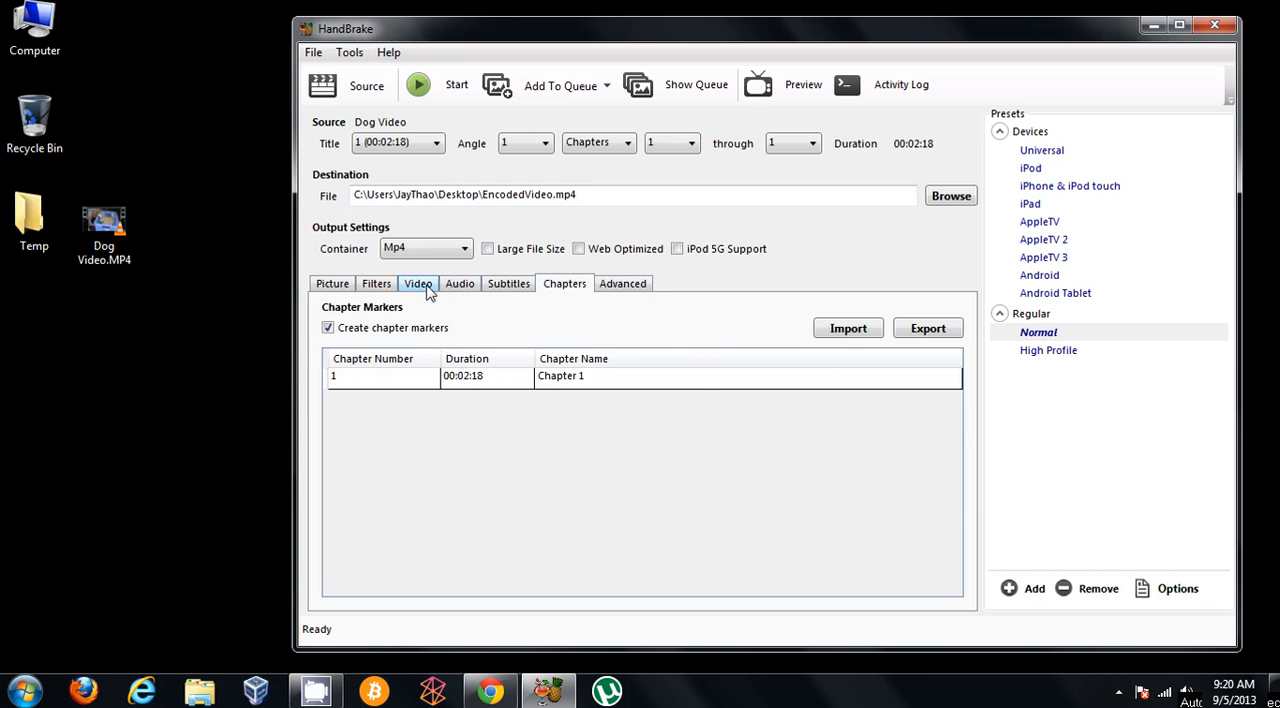
pyautogui.click(418, 283)
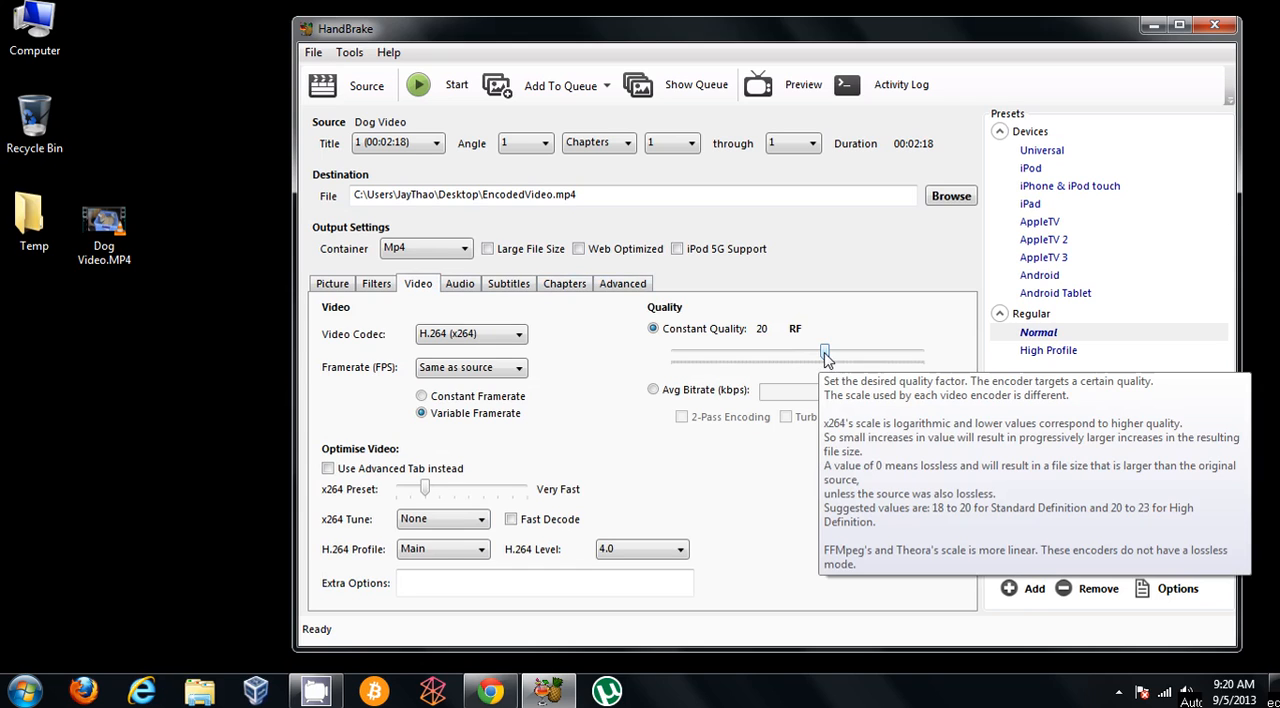
pyautogui.moveTo(824, 355); pyautogui.dragTo(810, 355)
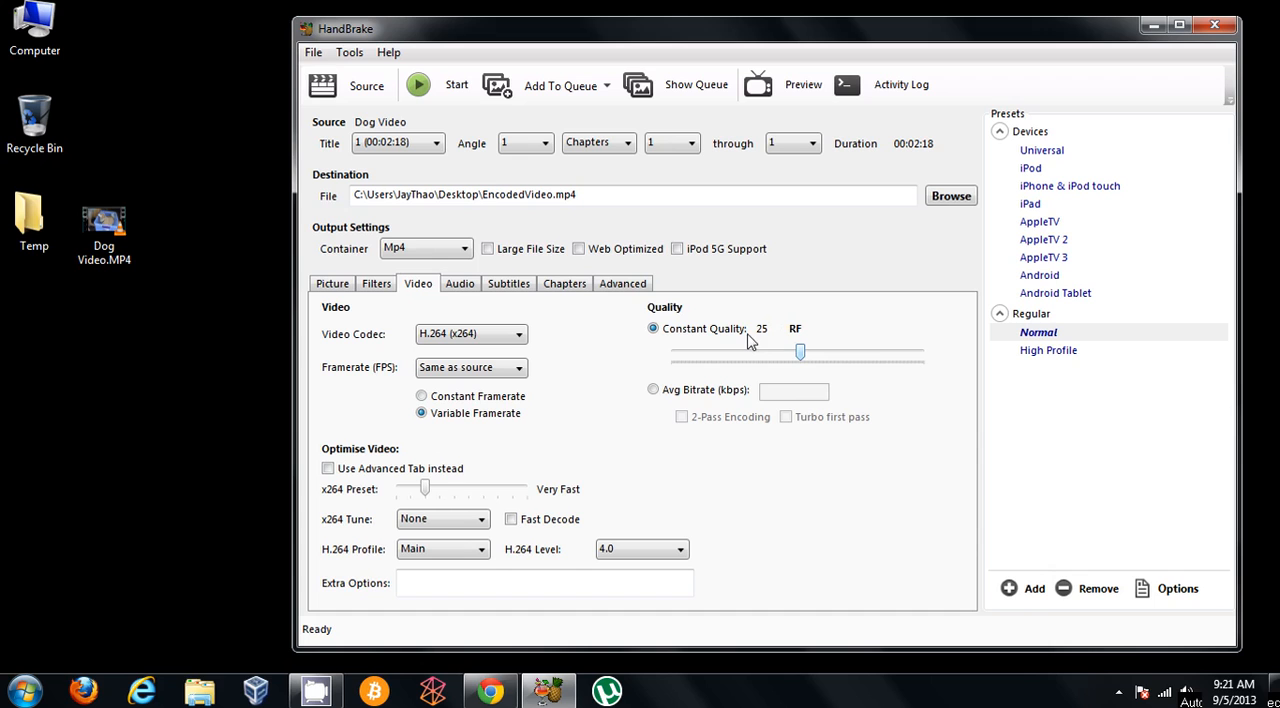
pyautogui.moveTo(879, 368)
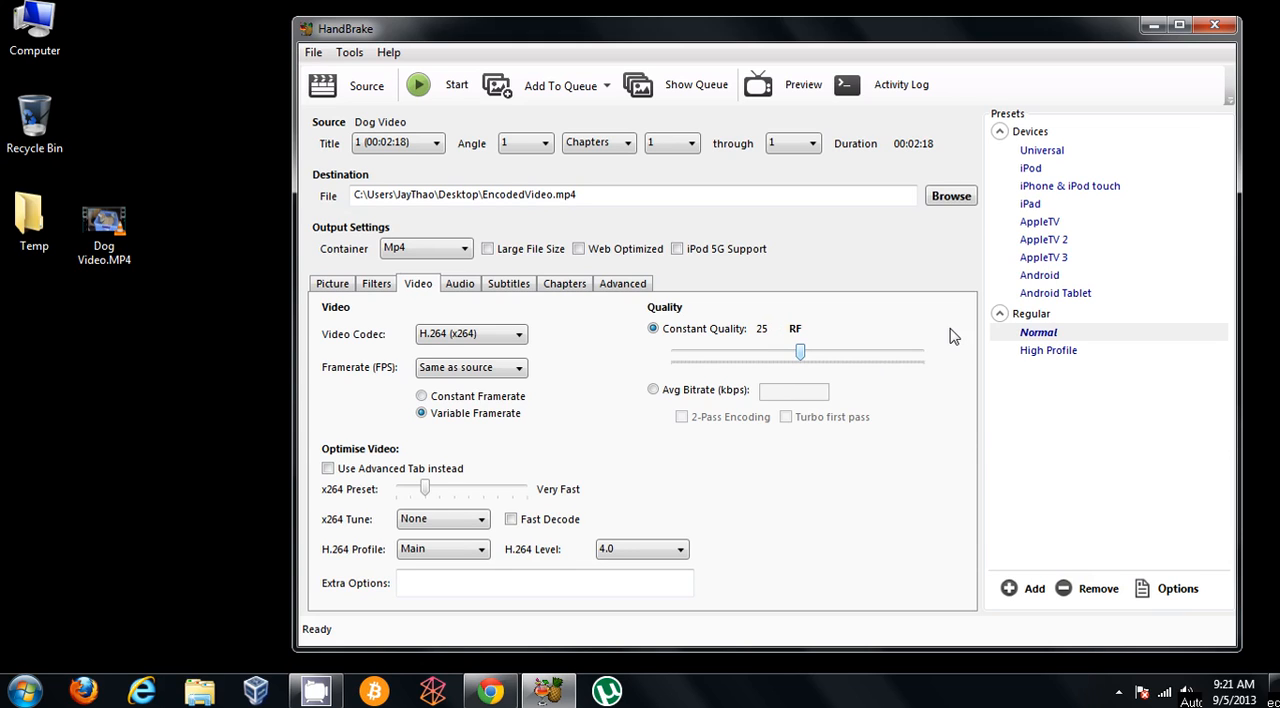
pyautogui.moveTo(800, 350)
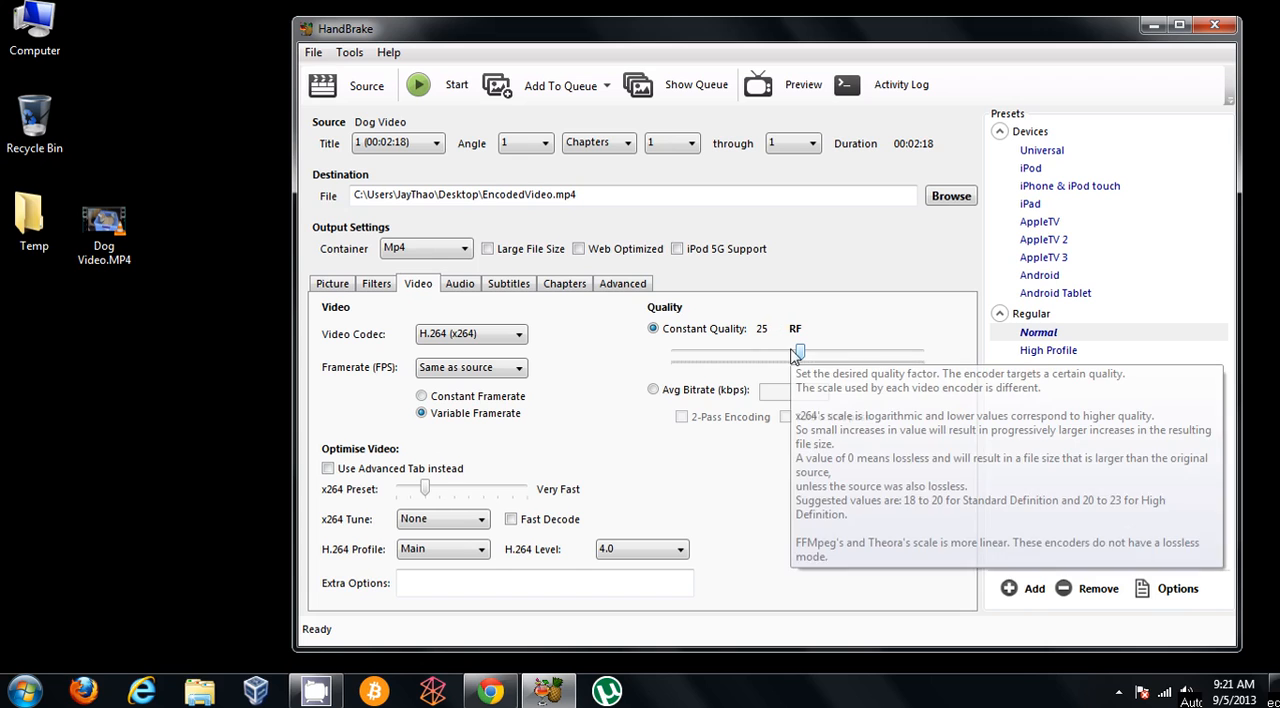
pyautogui.moveTo(885, 318)
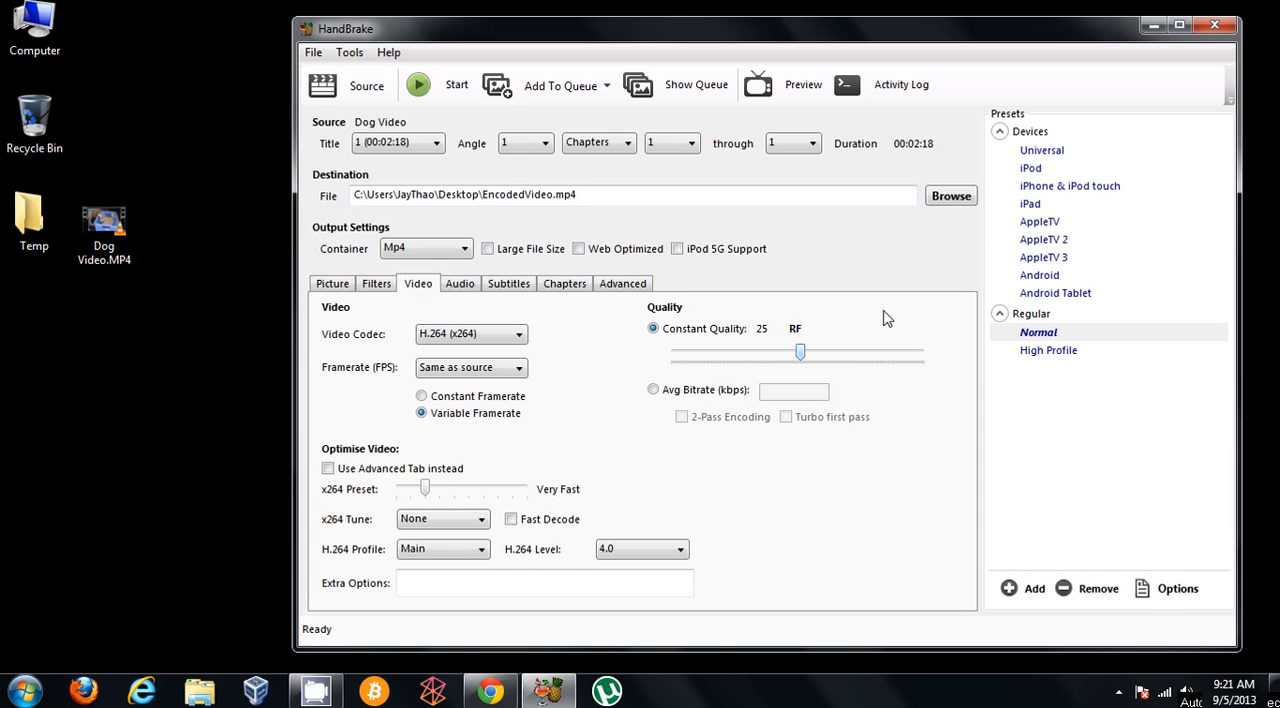
pyautogui.moveTo(680, 167)
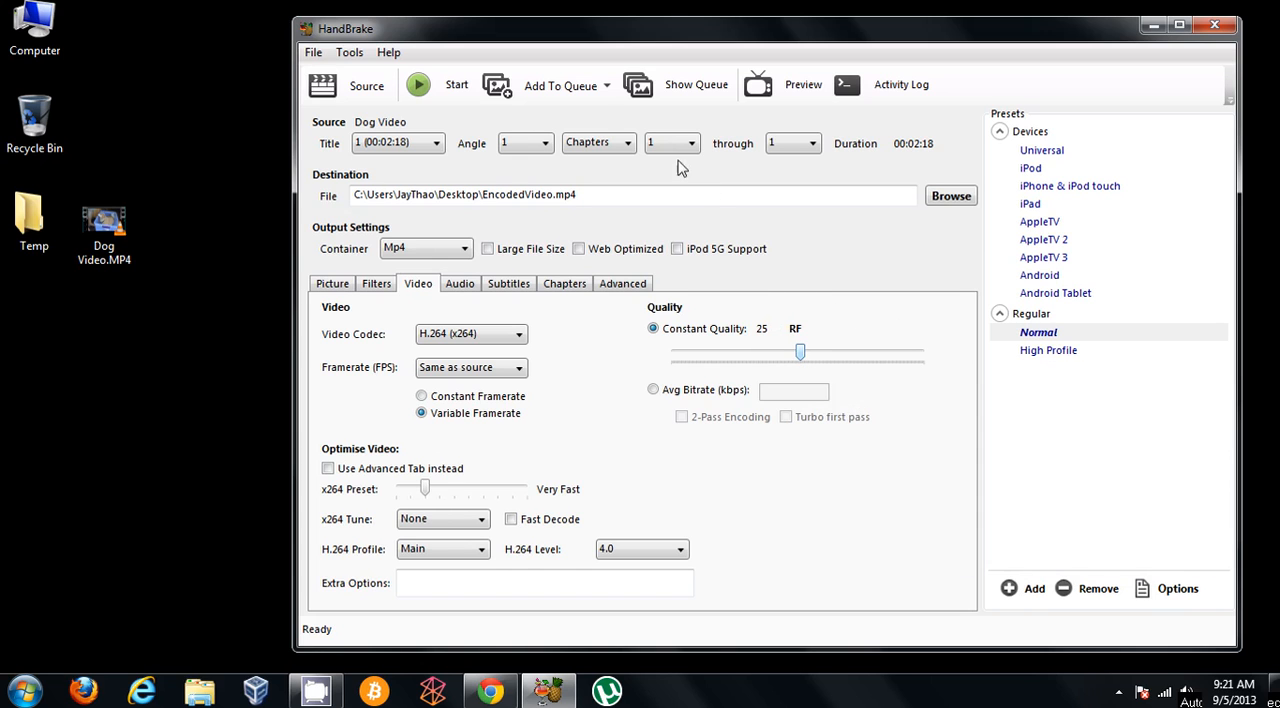
# Start encoding Dog Video to EncodedVideo.mp4 at RF 25
pyautogui.click(417, 84)
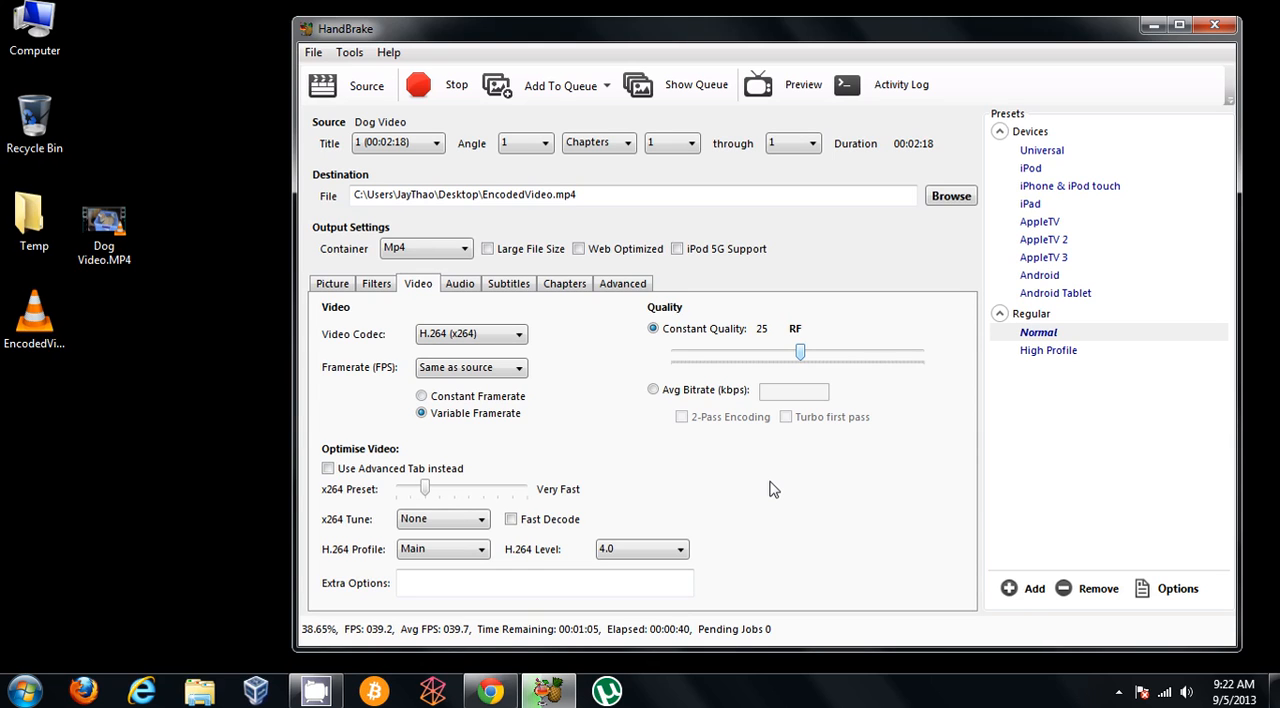
pyautogui.moveTo(725, 357)
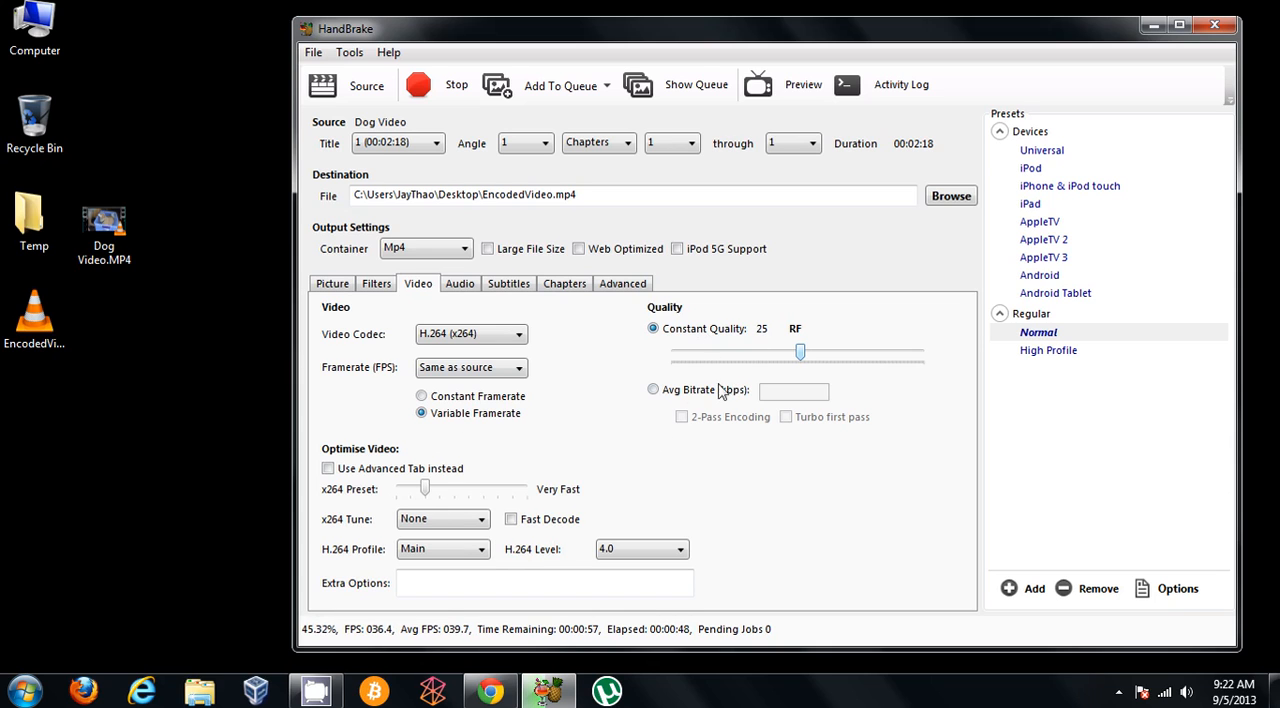
pyautogui.moveTo(831, 344)
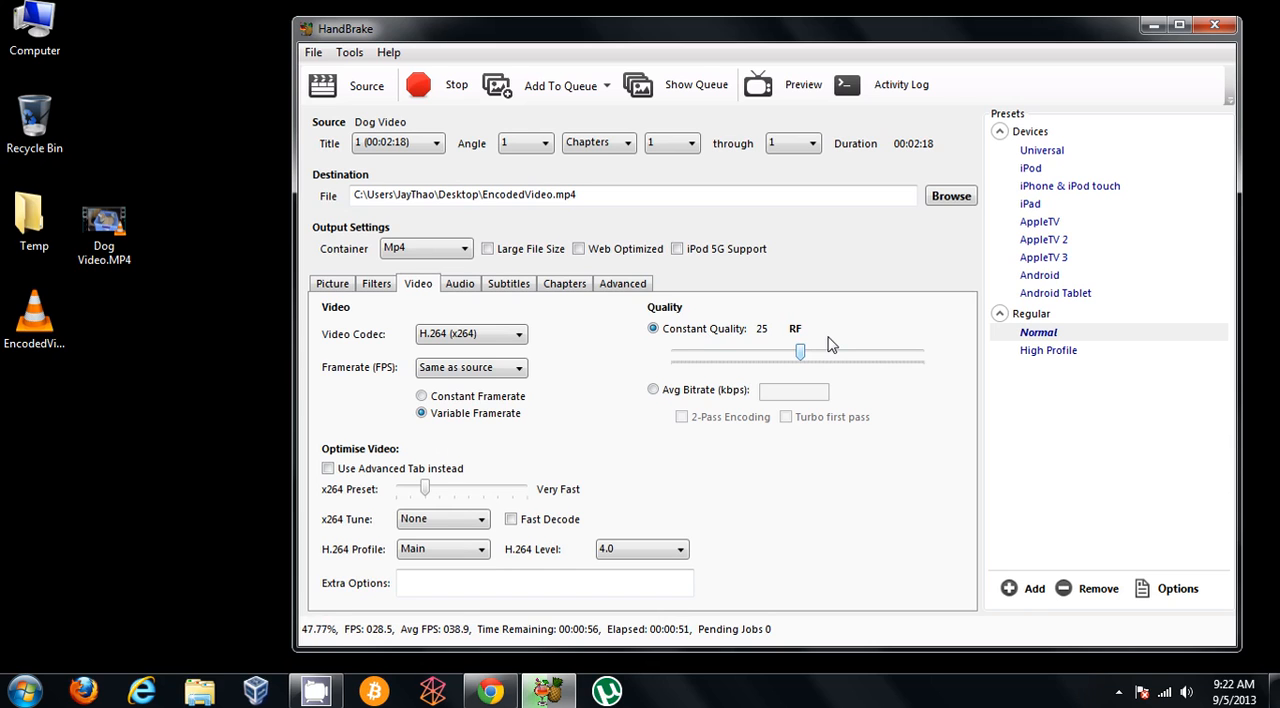
pyautogui.moveTo(800, 352)
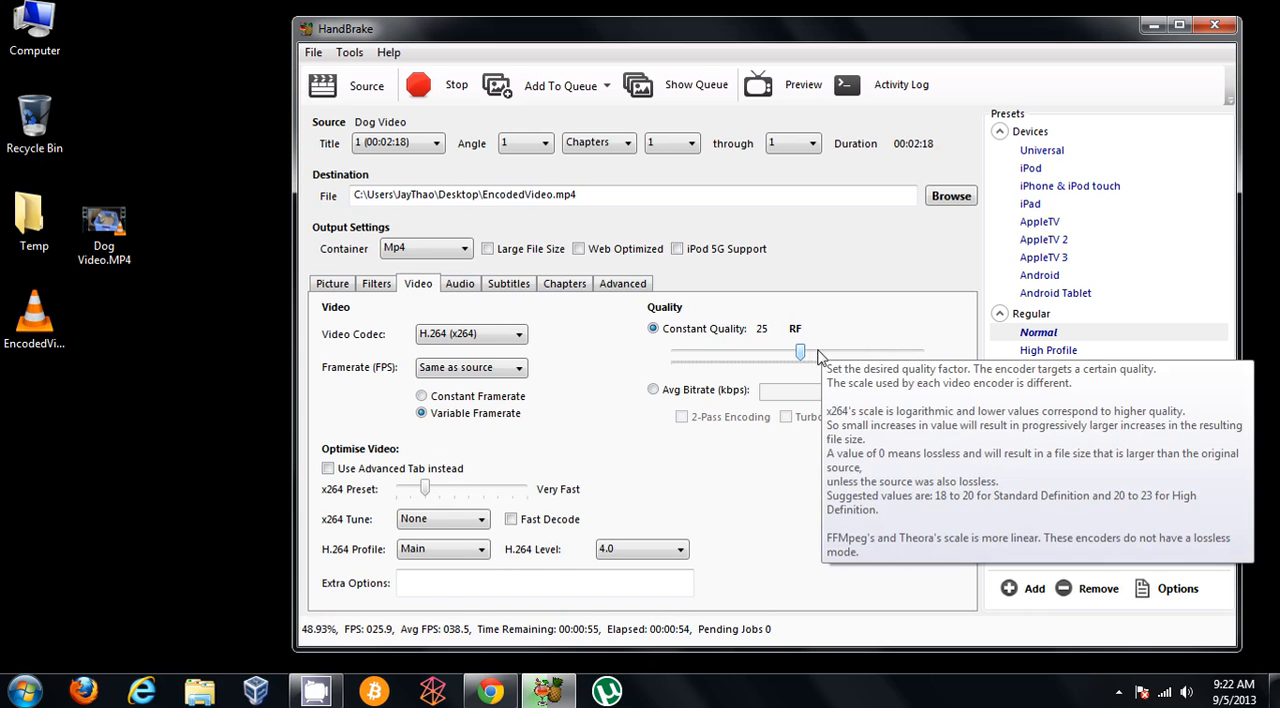
pyautogui.moveTo(779, 567)
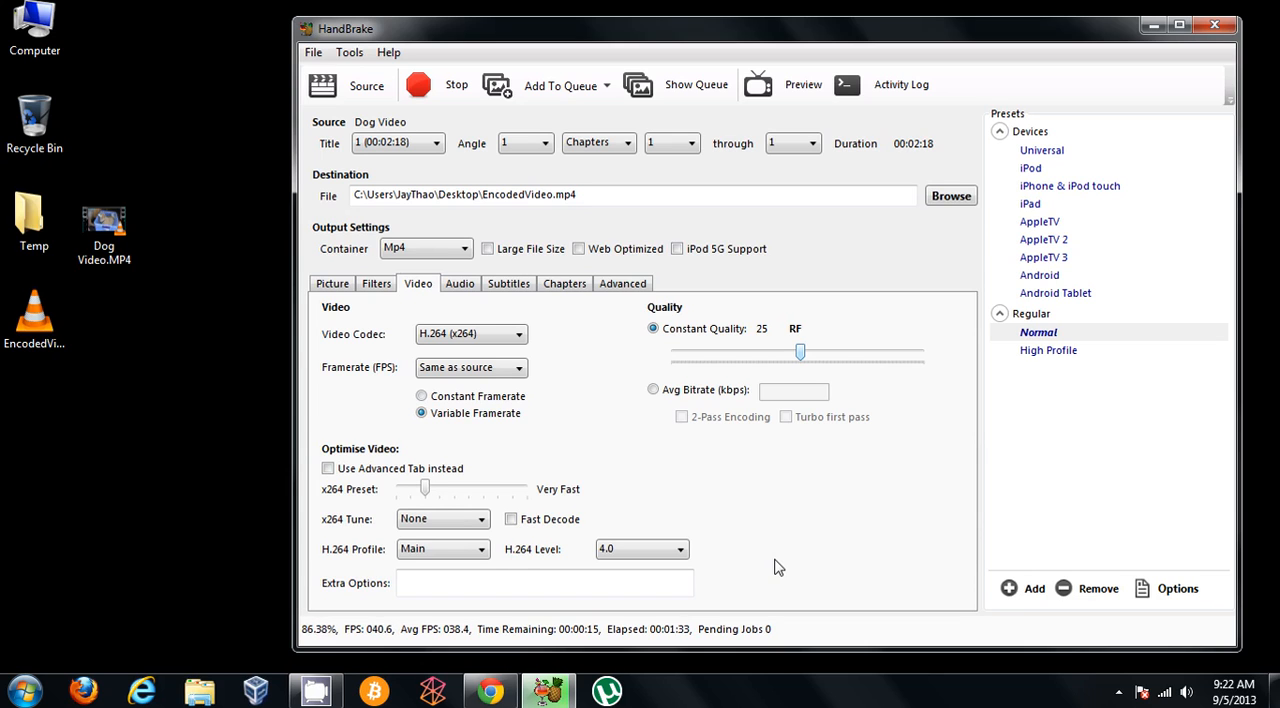
pyautogui.moveTo(758, 481)
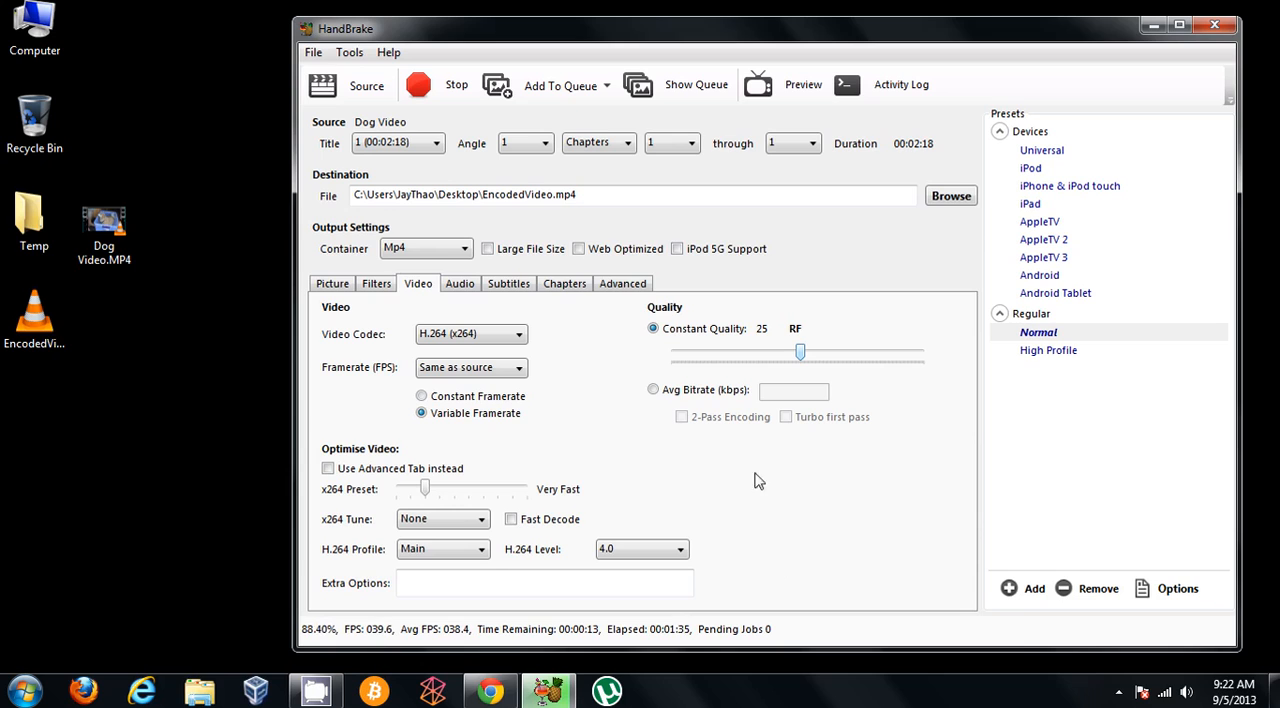
pyautogui.moveTo(763, 453)
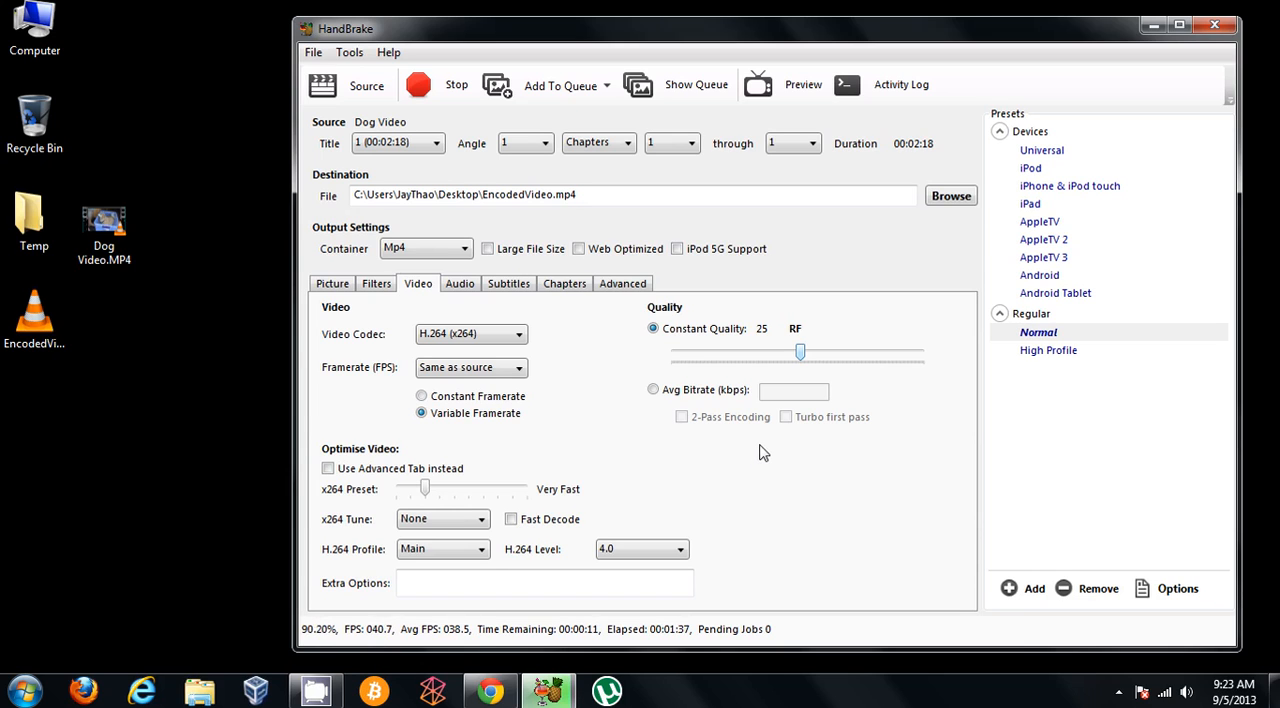
pyautogui.moveTo(268, 432)
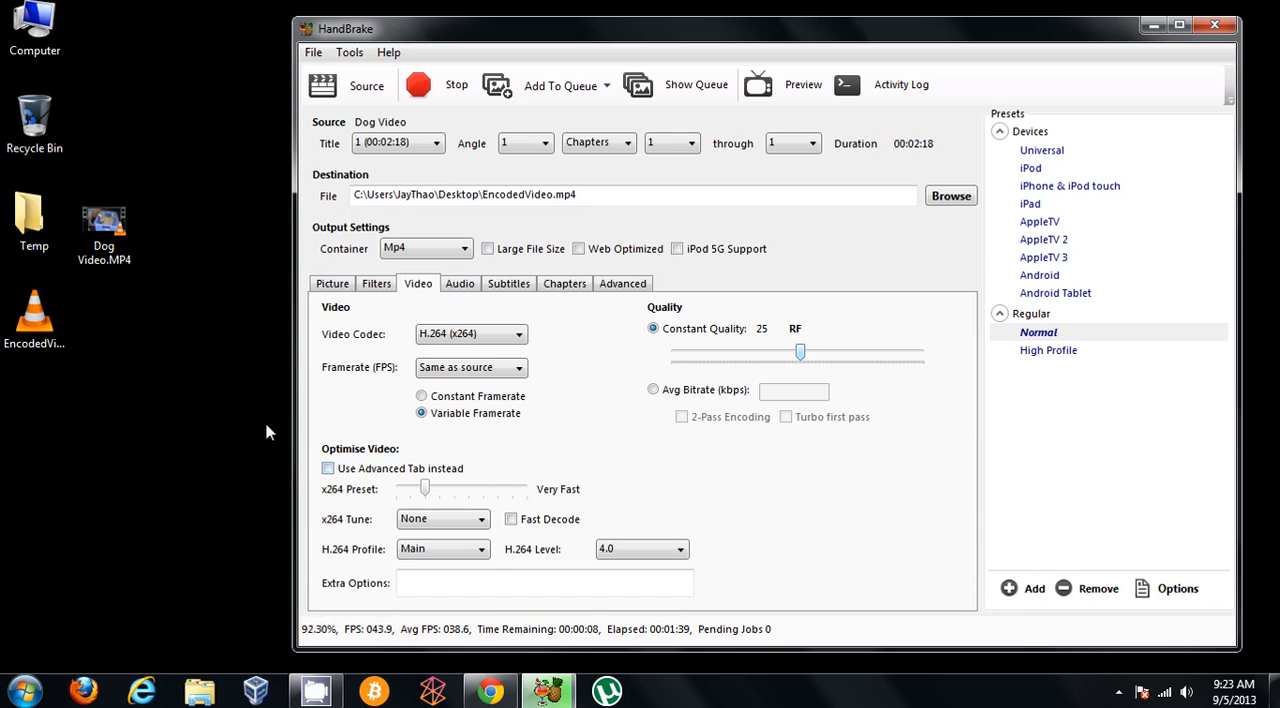
pyautogui.moveTo(230, 422)
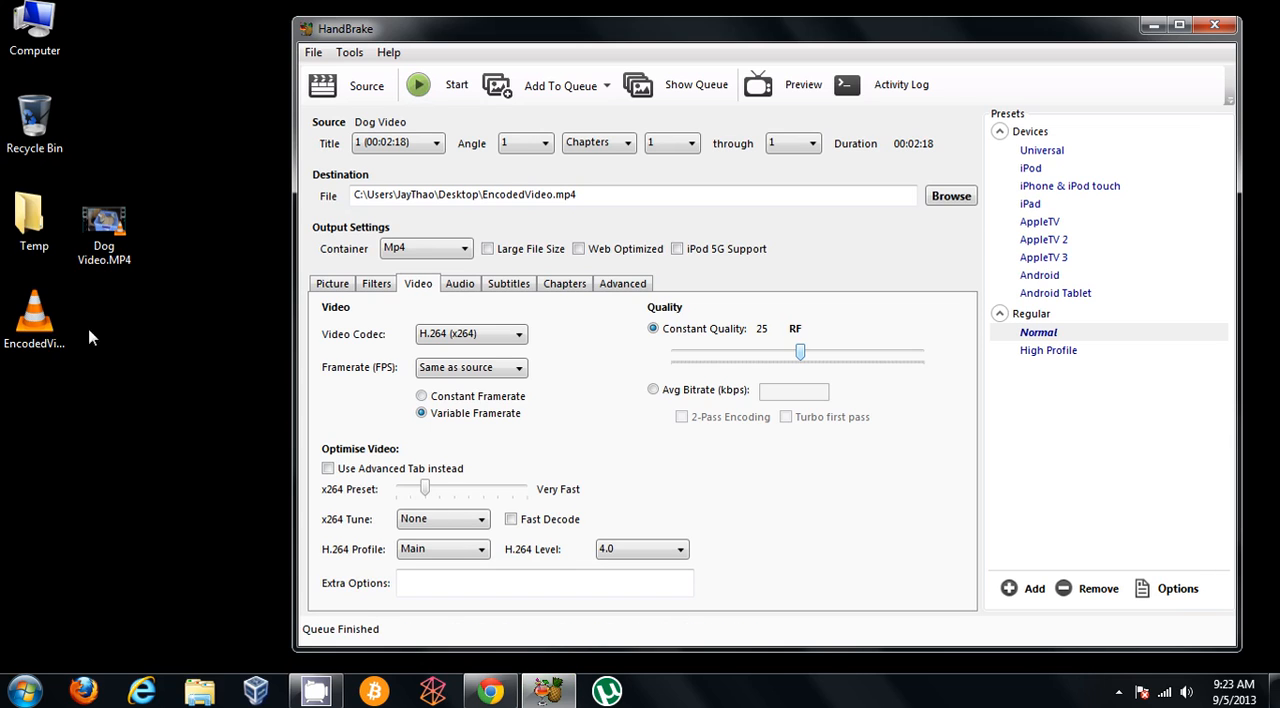
pyautogui.click(33, 315)
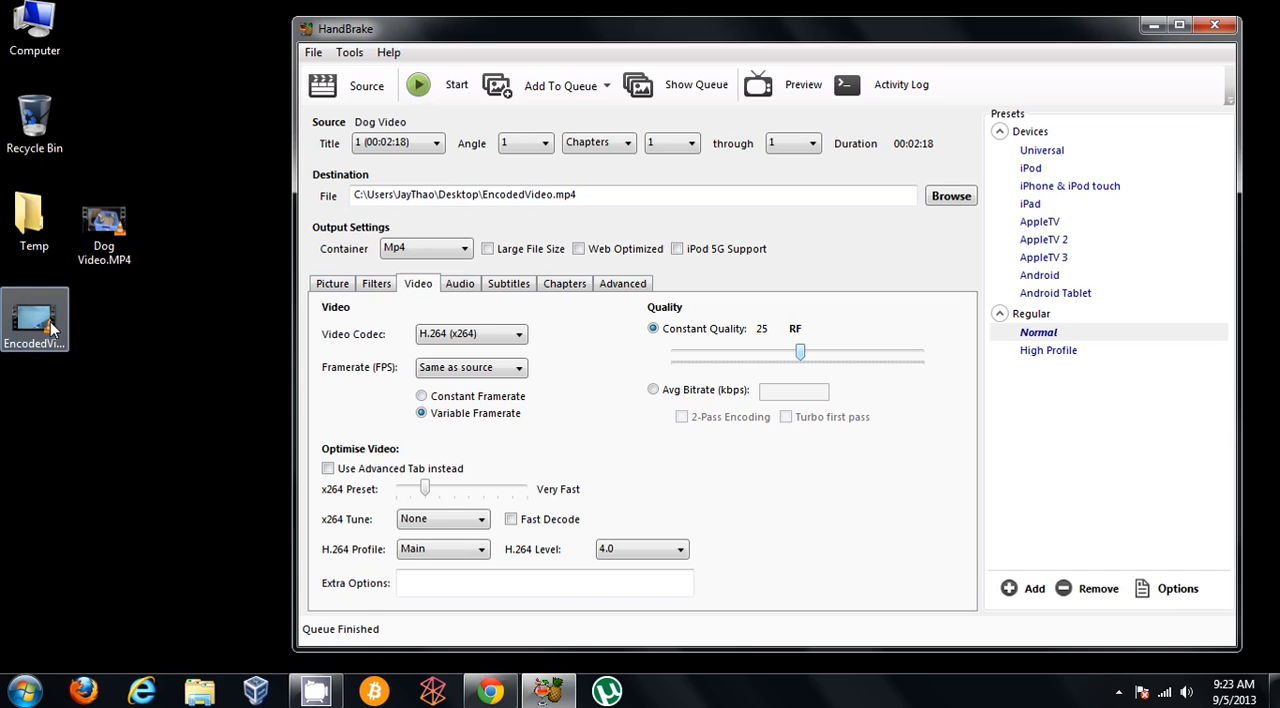
pyautogui.moveTo(35, 320)
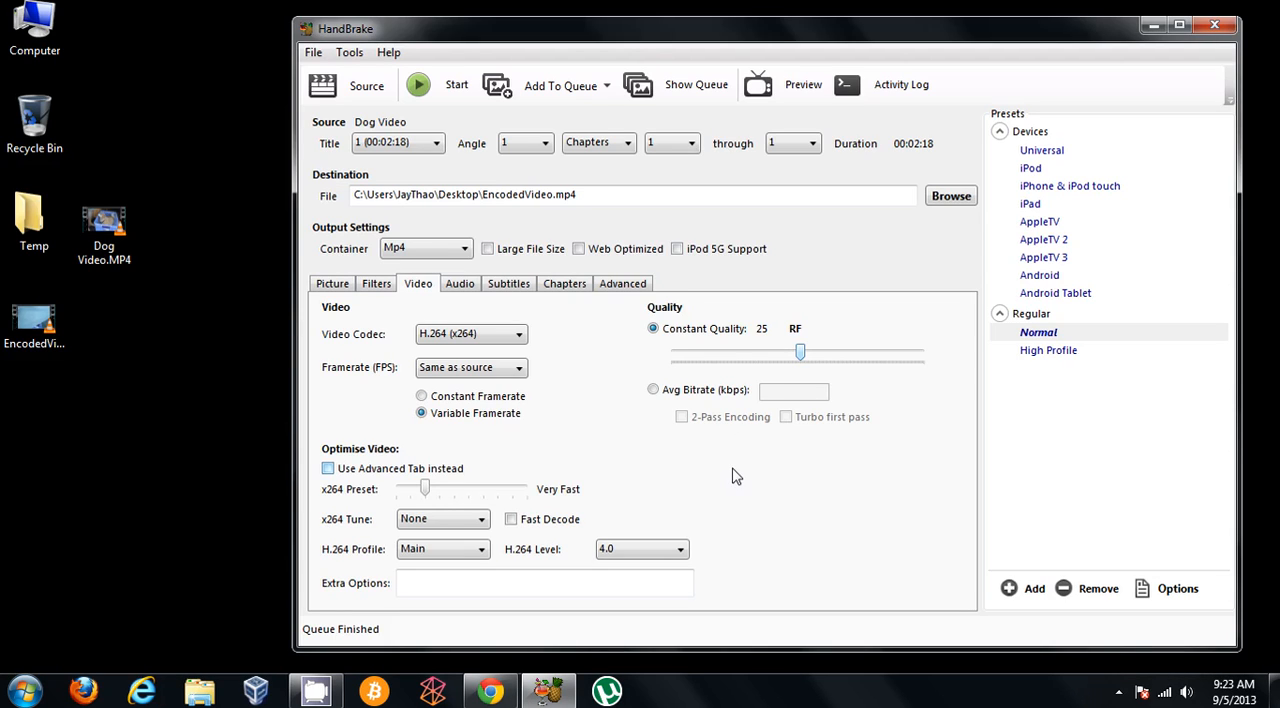
pyautogui.moveTo(775, 452)
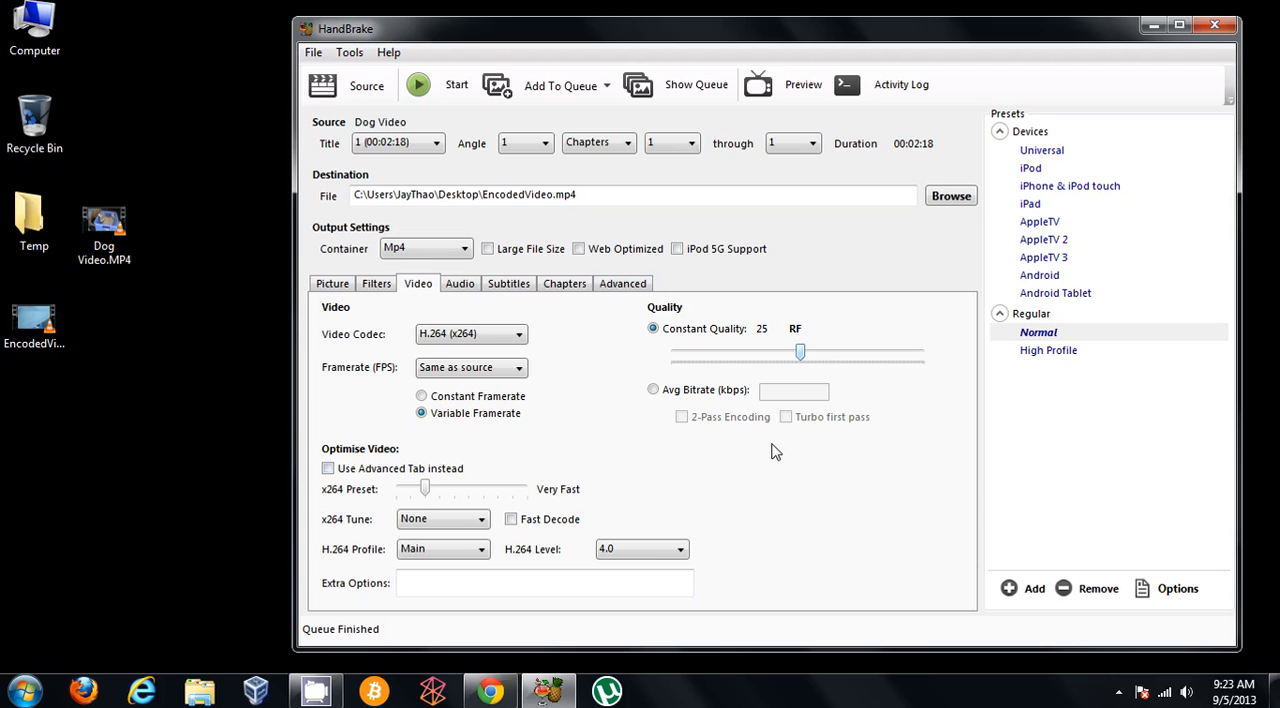
pyautogui.moveTo(801, 373)
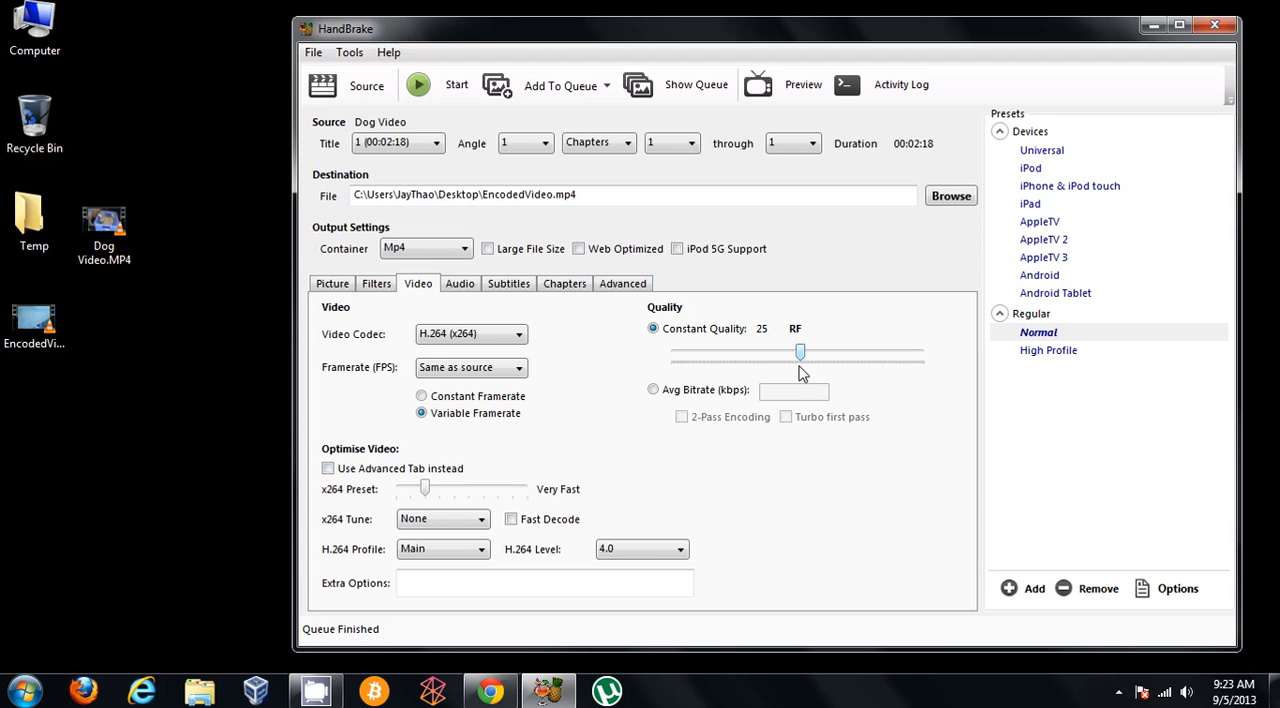
pyautogui.moveTo(832, 288)
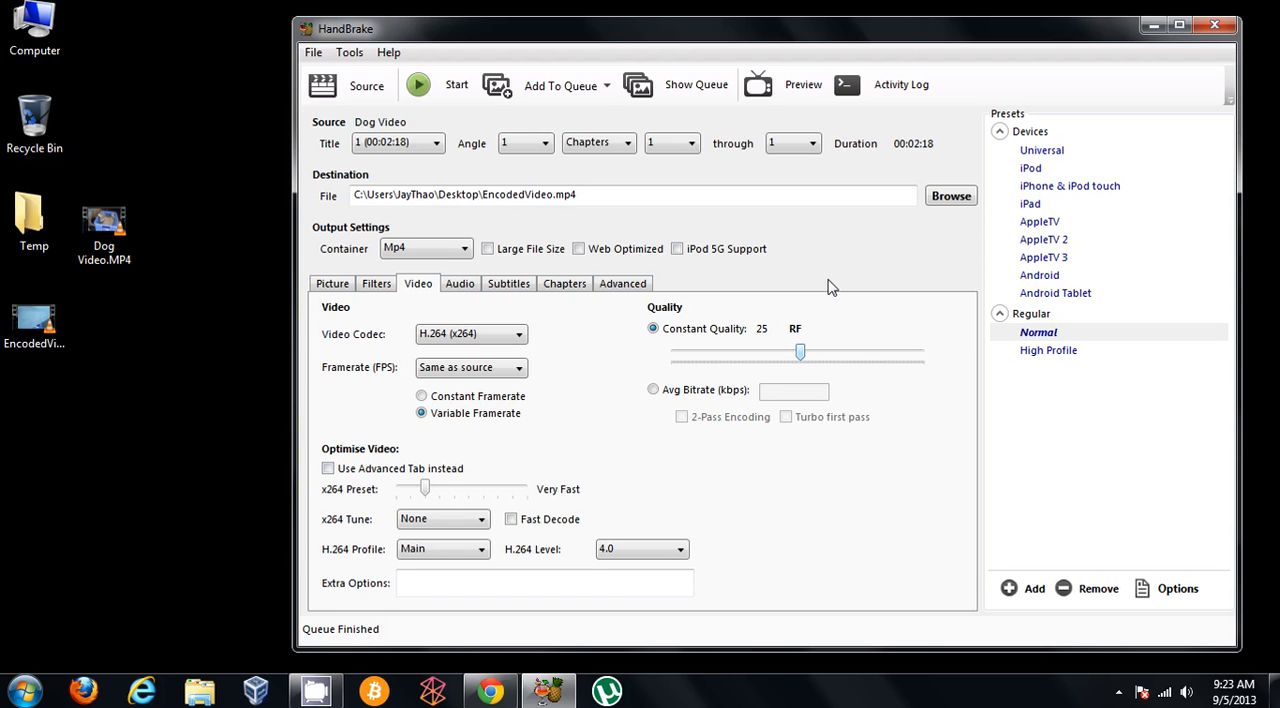
pyautogui.moveTo(800, 355)
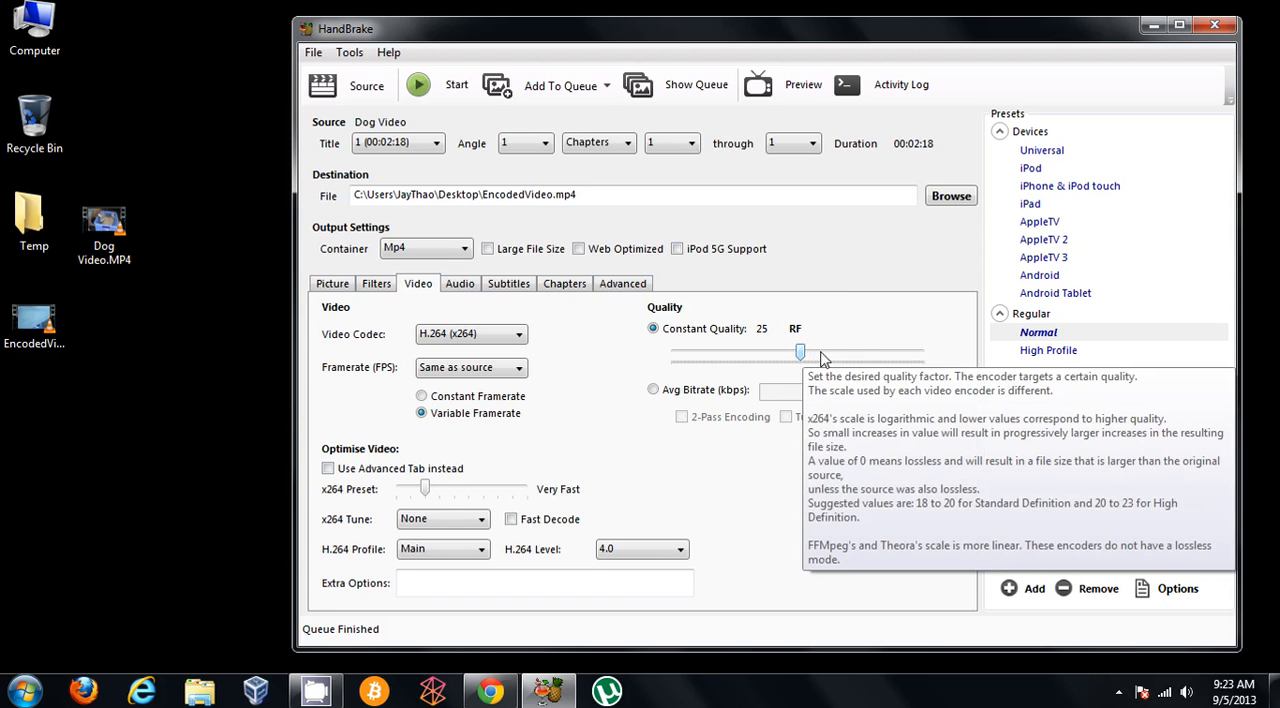
pyautogui.moveTo(858, 337)
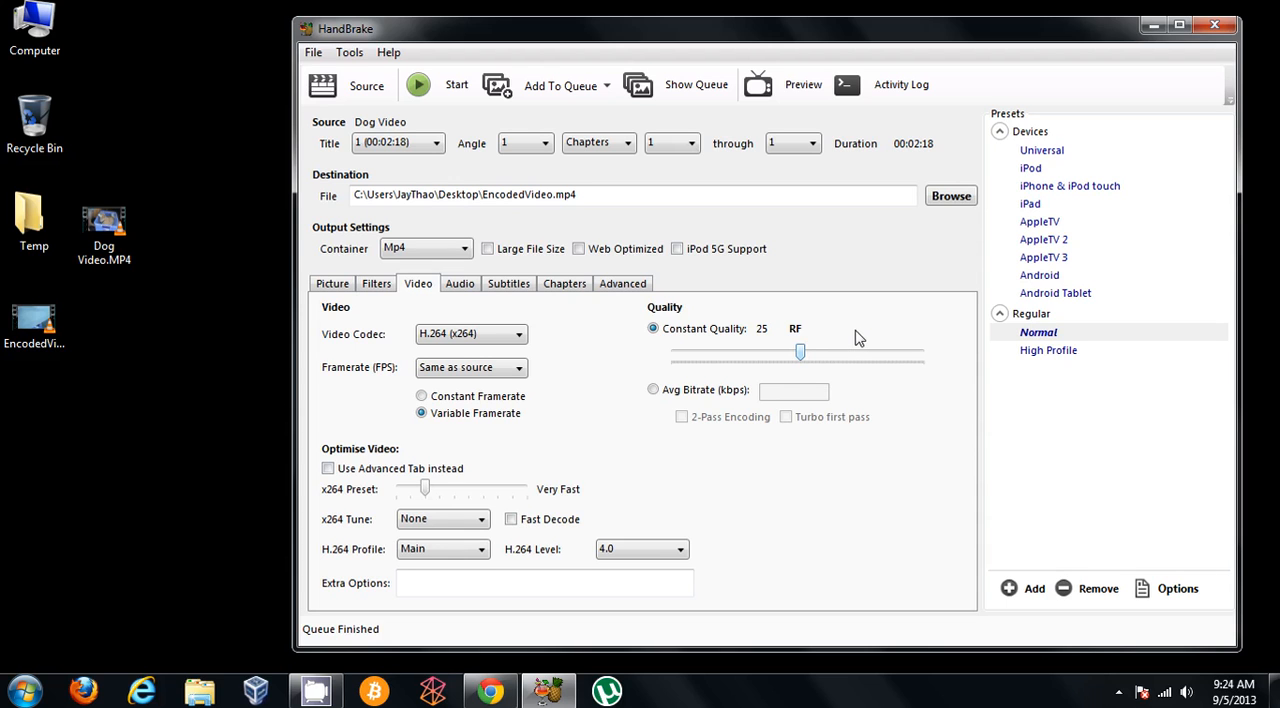
pyautogui.moveTo(800, 351)
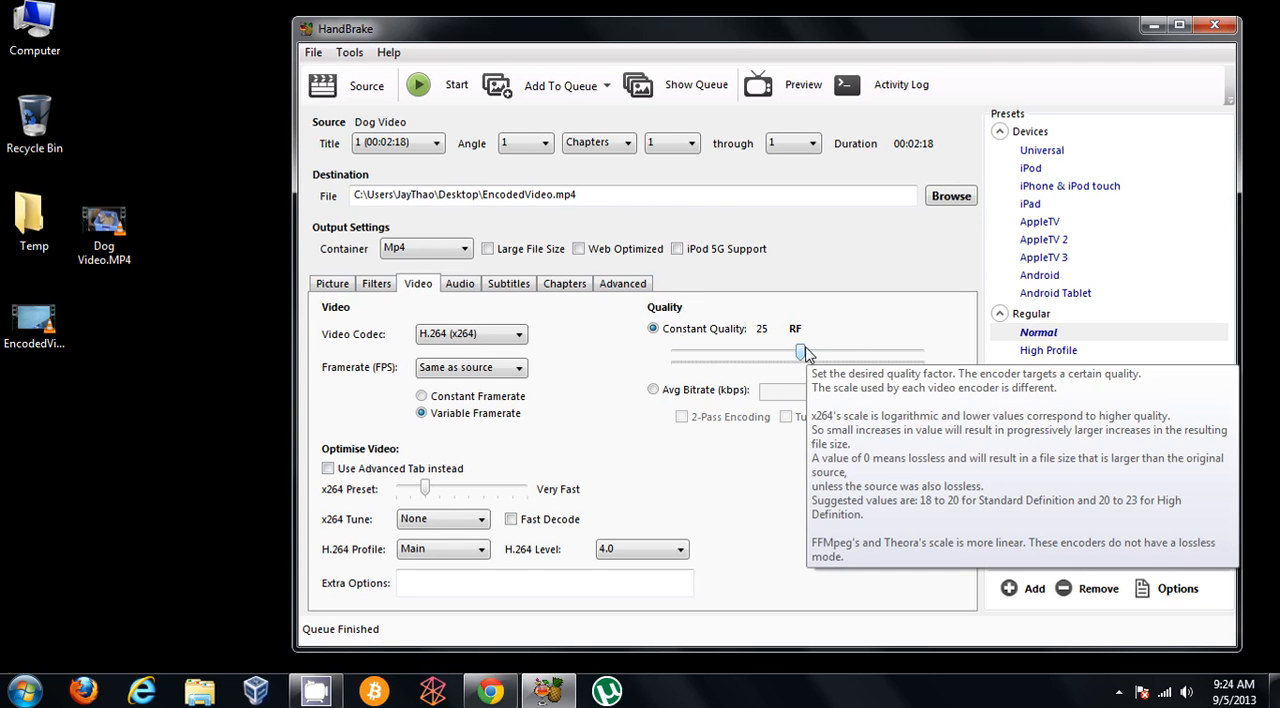
pyautogui.moveTo(548, 688)
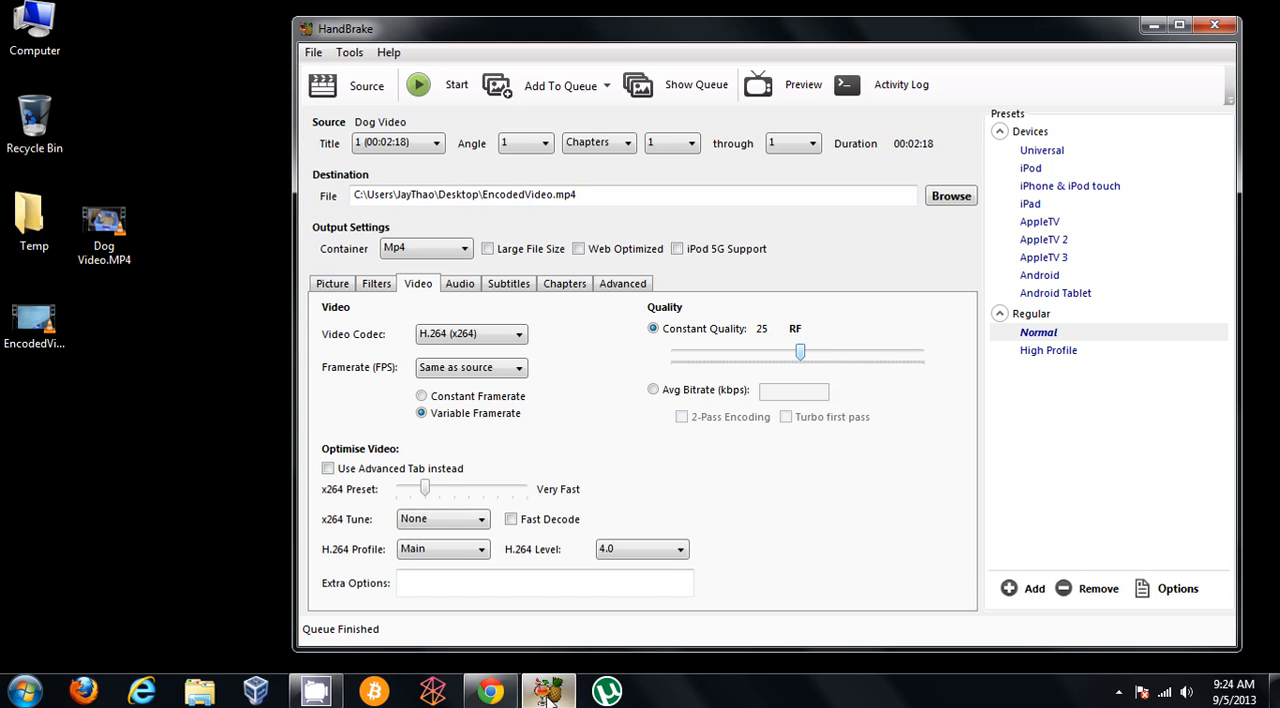